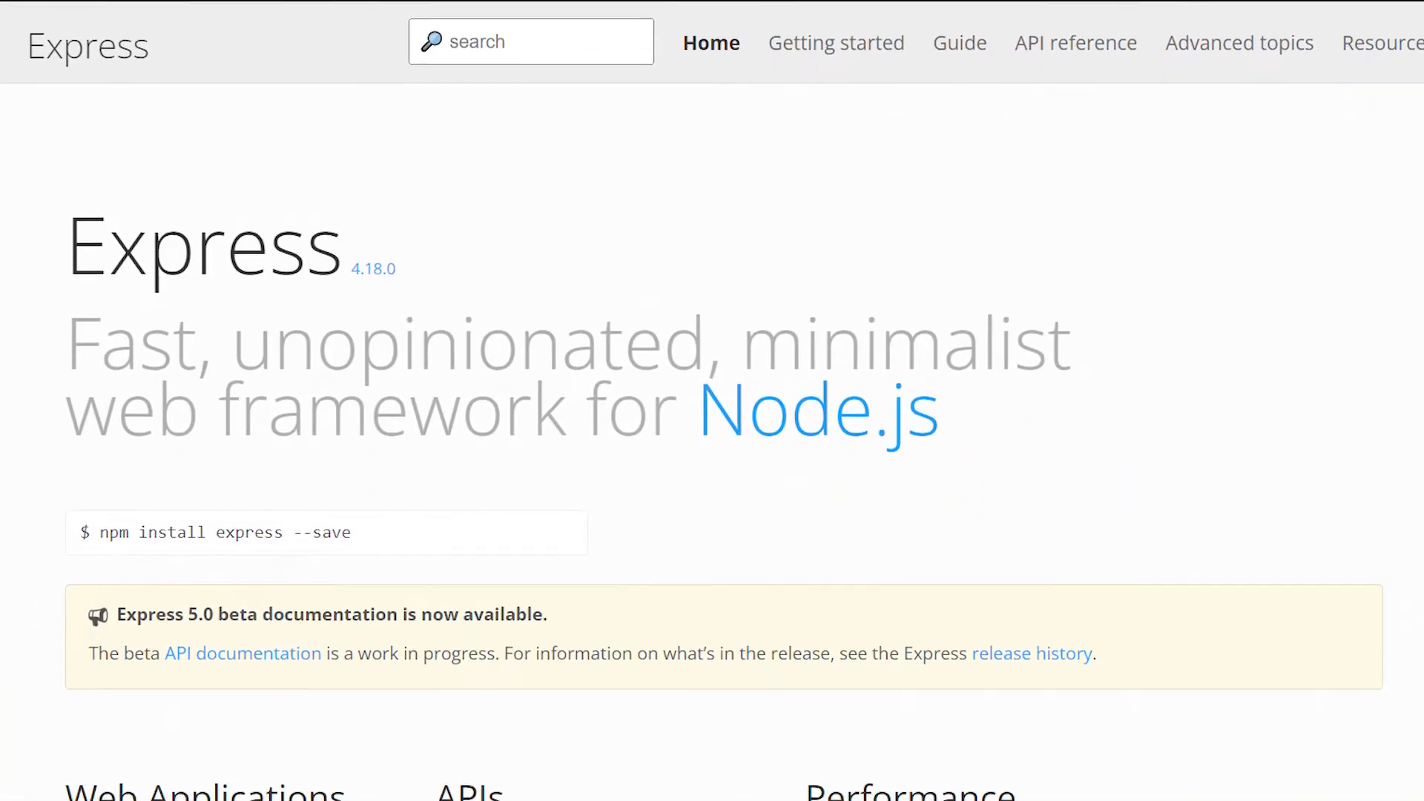
- Scroll the Express homepage from the tagline past the features to the footer translation credits
{"action": "scroll", "scroll_direction": "down", "scroll_amount": 3}
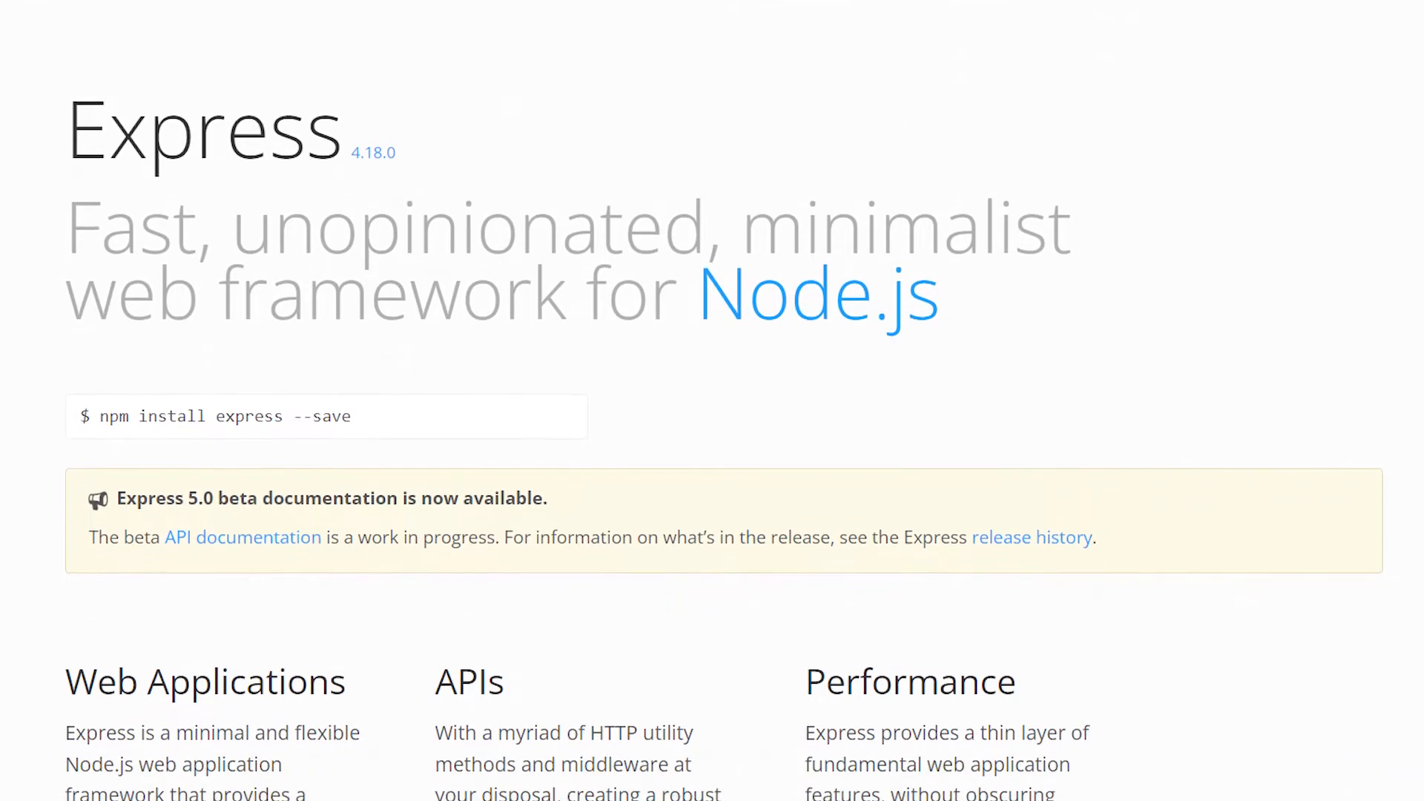
{"action": "scroll", "scroll_direction": "down", "scroll_amount": 3}
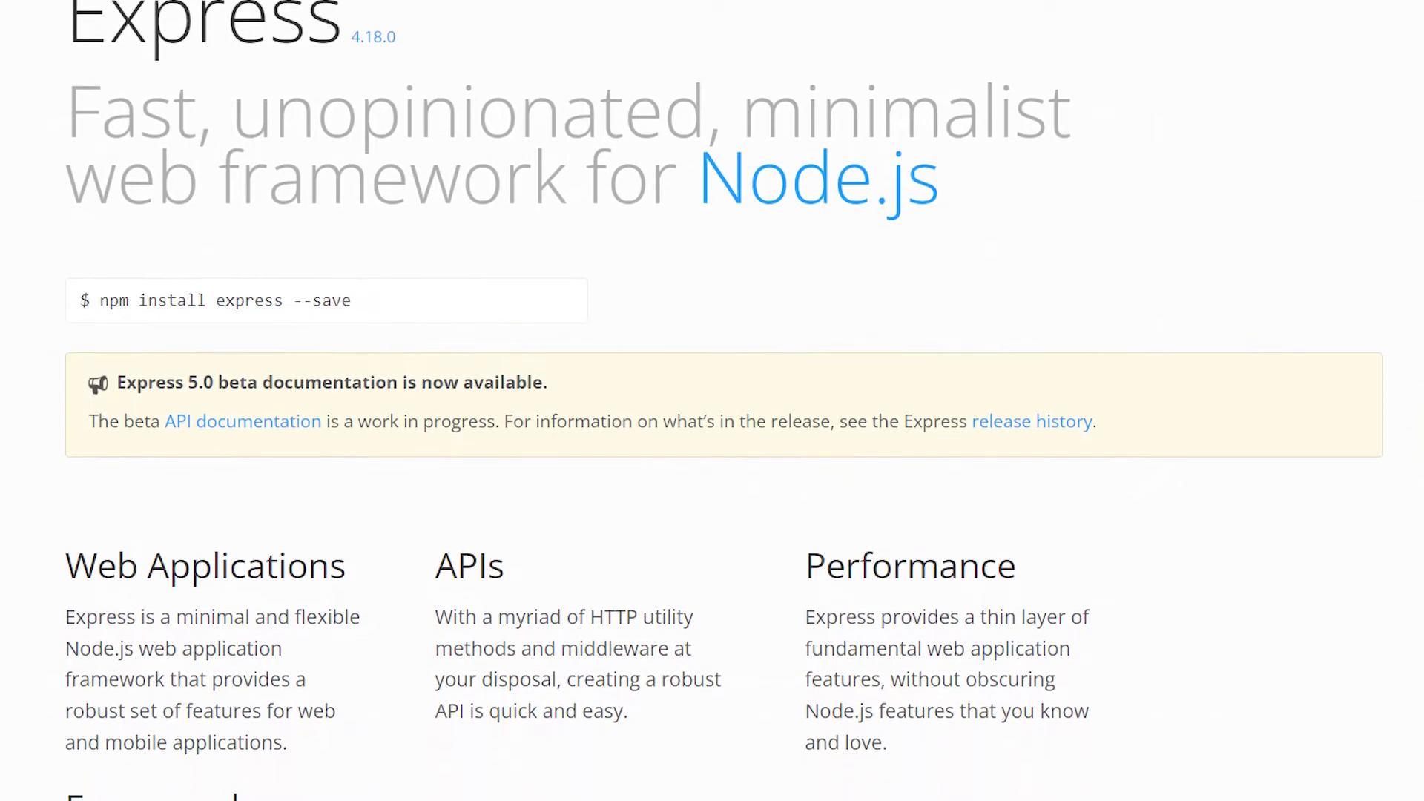
{"action": "scroll", "scroll_direction": "down", "scroll_amount": 3}
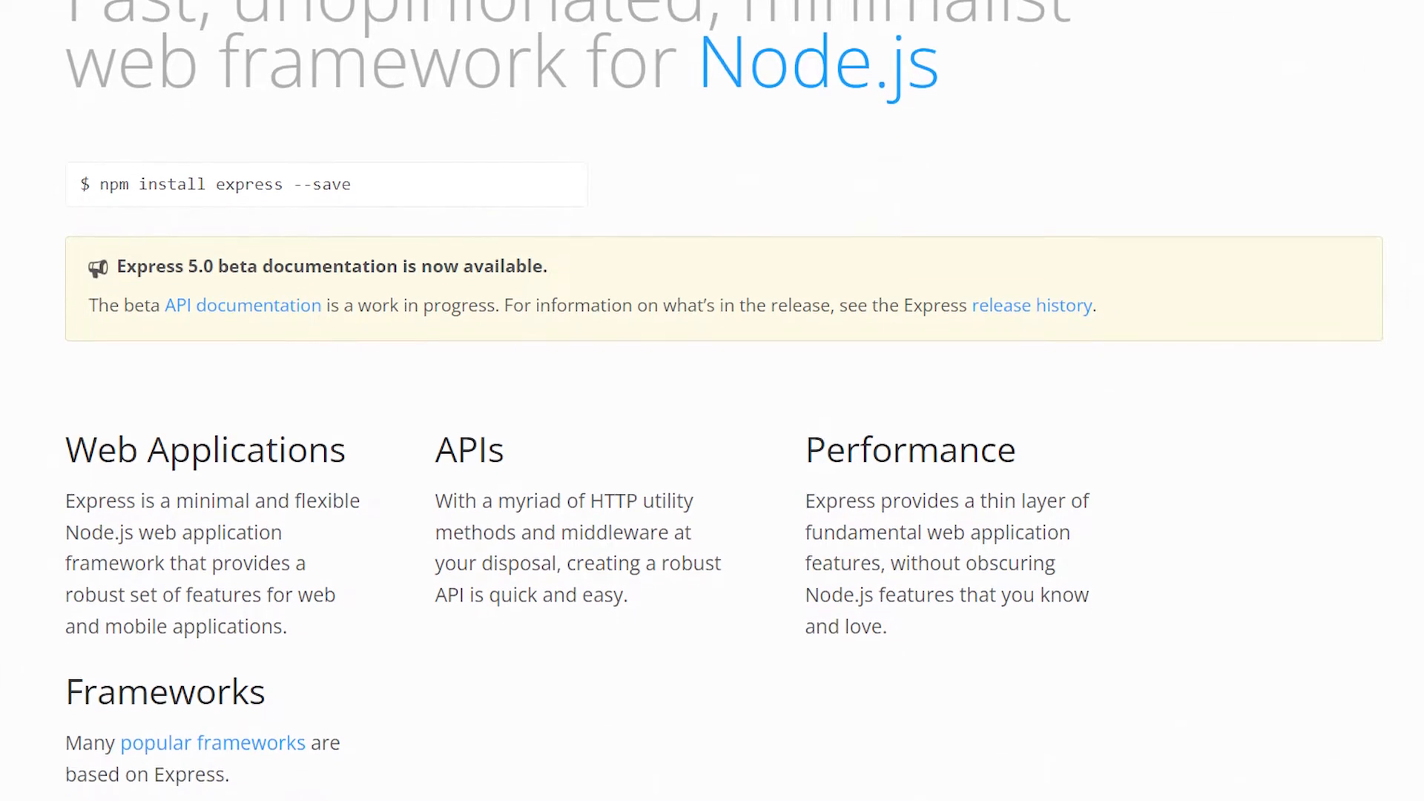
{"action": "scroll", "scroll_direction": "down", "scroll_amount": 3}
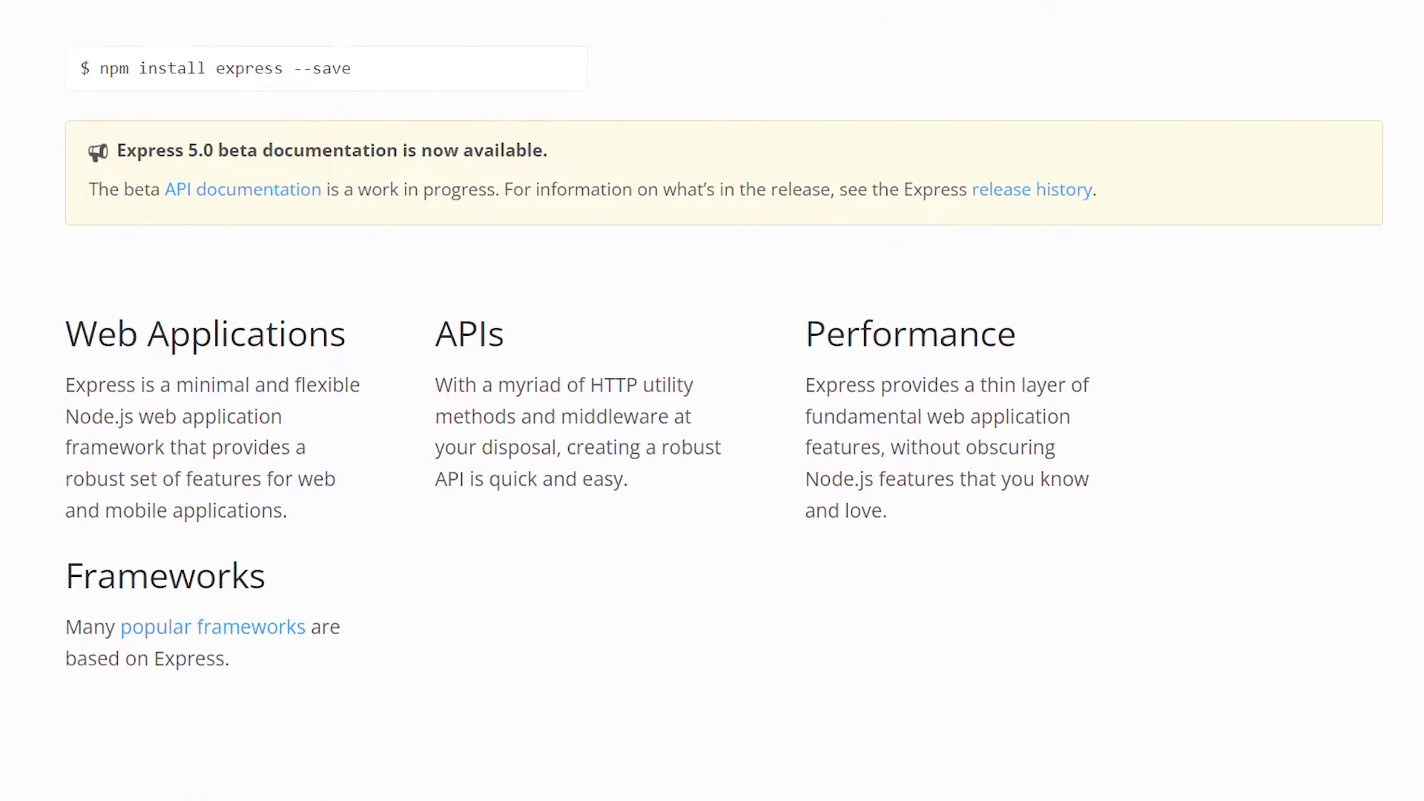
{"action": "scroll", "scroll_direction": "down", "scroll_amount": 3}
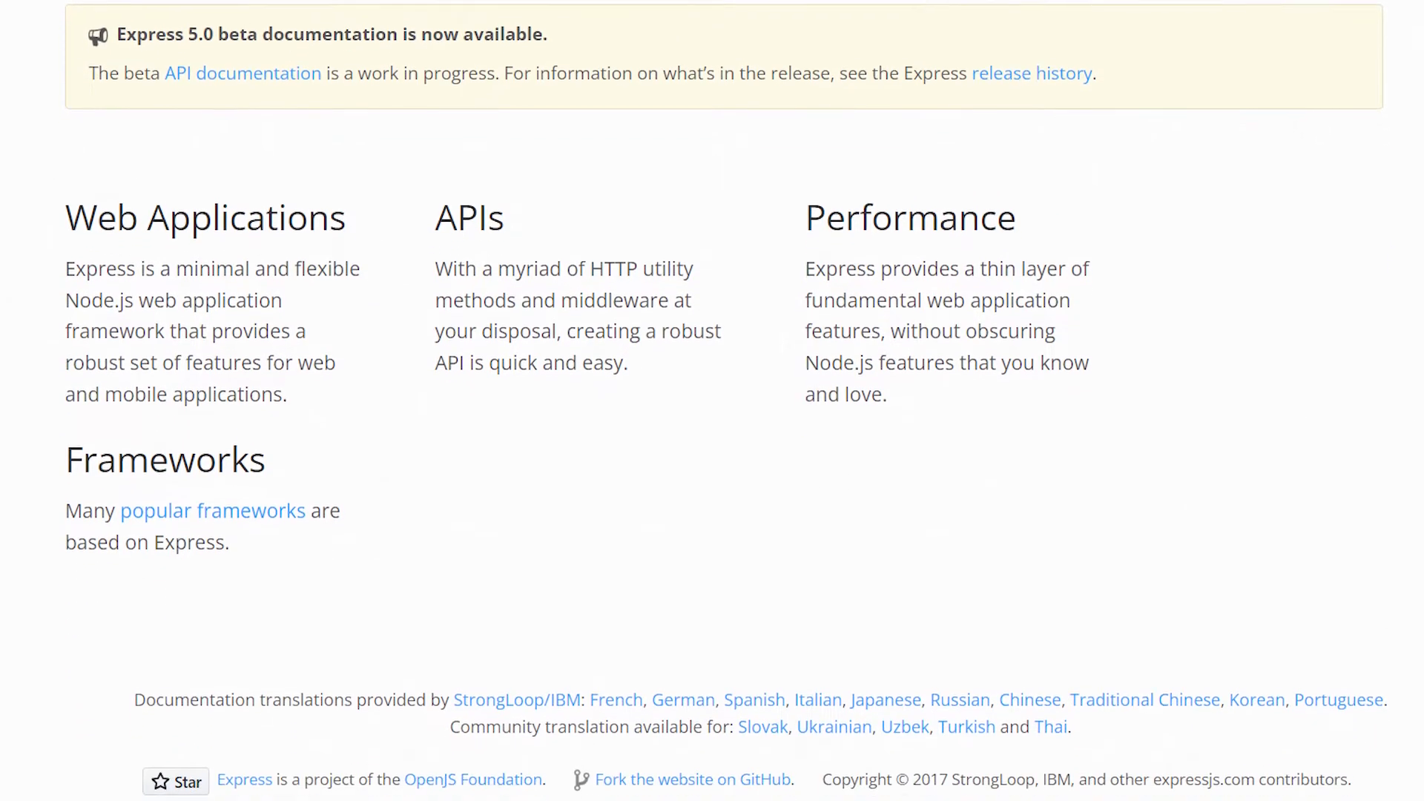
{"action": "scroll", "scroll_direction": "down", "scroll_amount": 3}
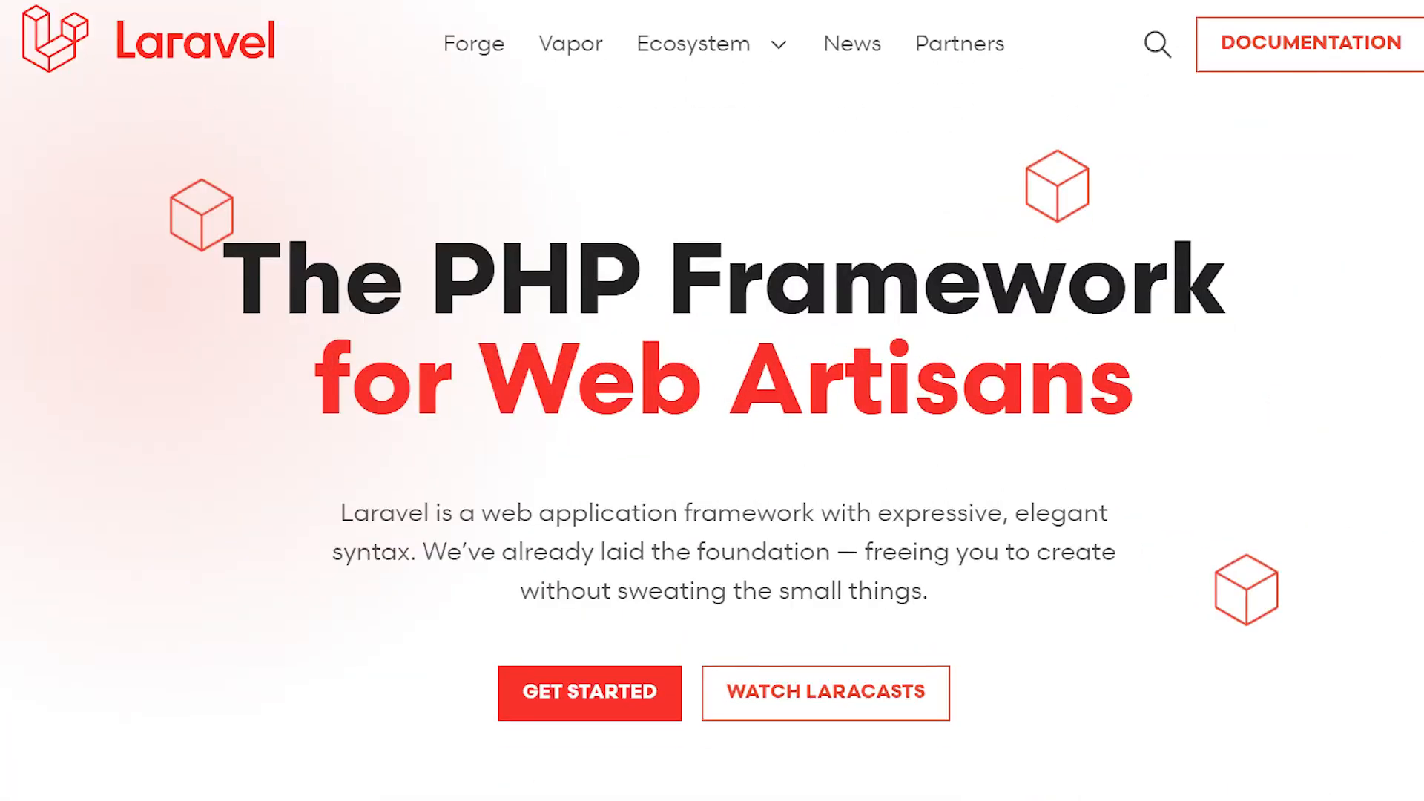
- Scroll the Laravel homepage through ecosystem packages, testimonials and partners to the Nova dashboard preview
{"action": "scroll", "scroll_direction": "down", "scroll_amount": 3}
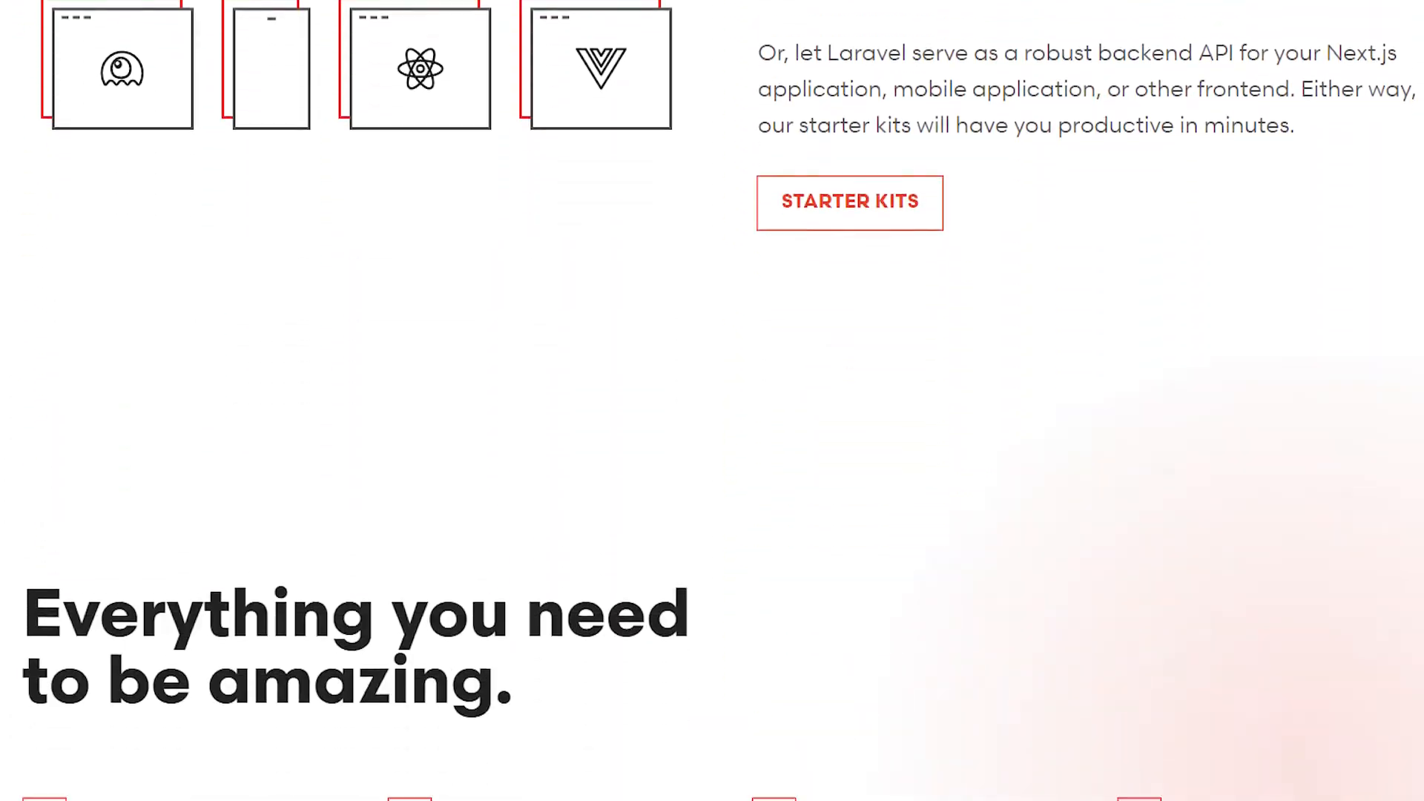
{"action": "scroll", "scroll_direction": "down", "scroll_amount": 3}
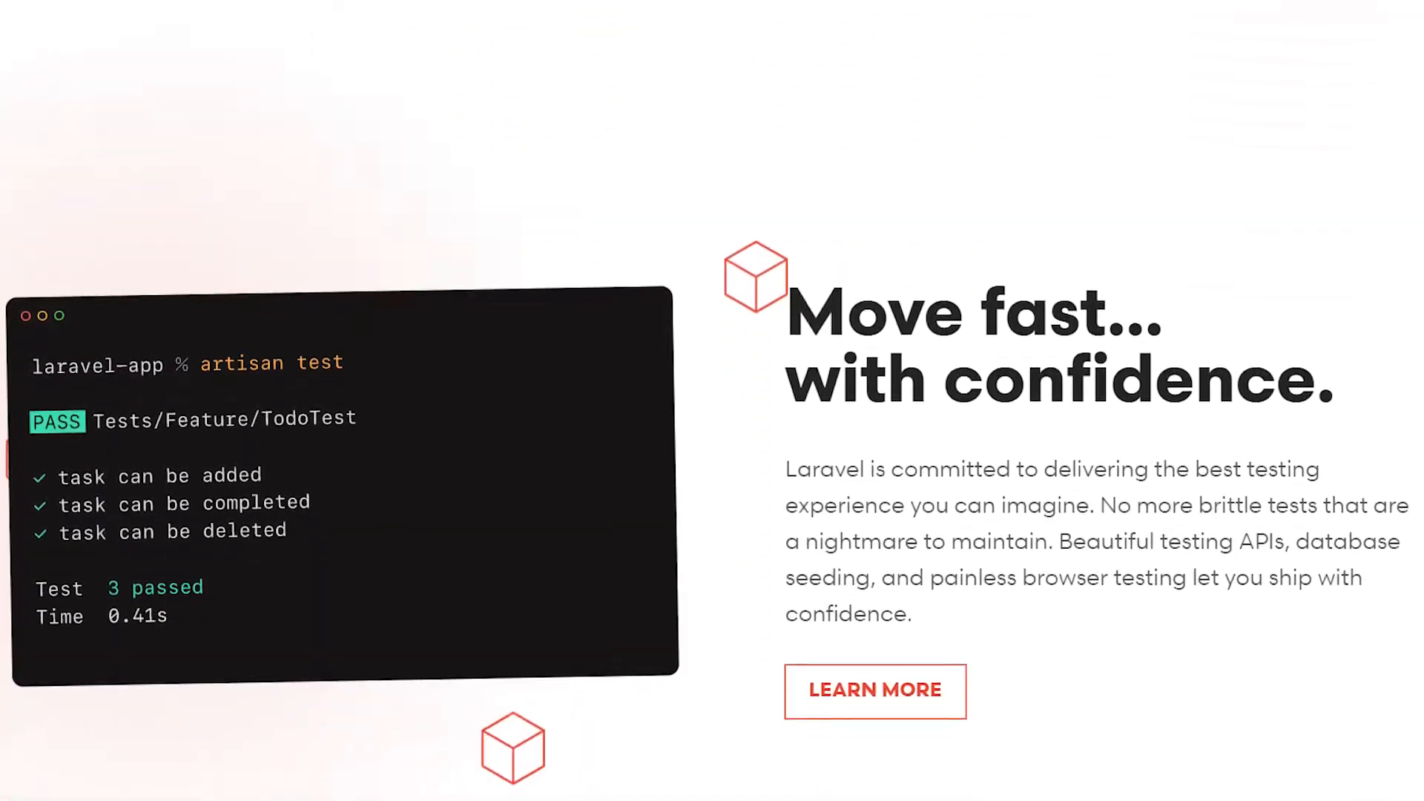
{"action": "scroll", "scroll_direction": "down", "scroll_amount": 3}
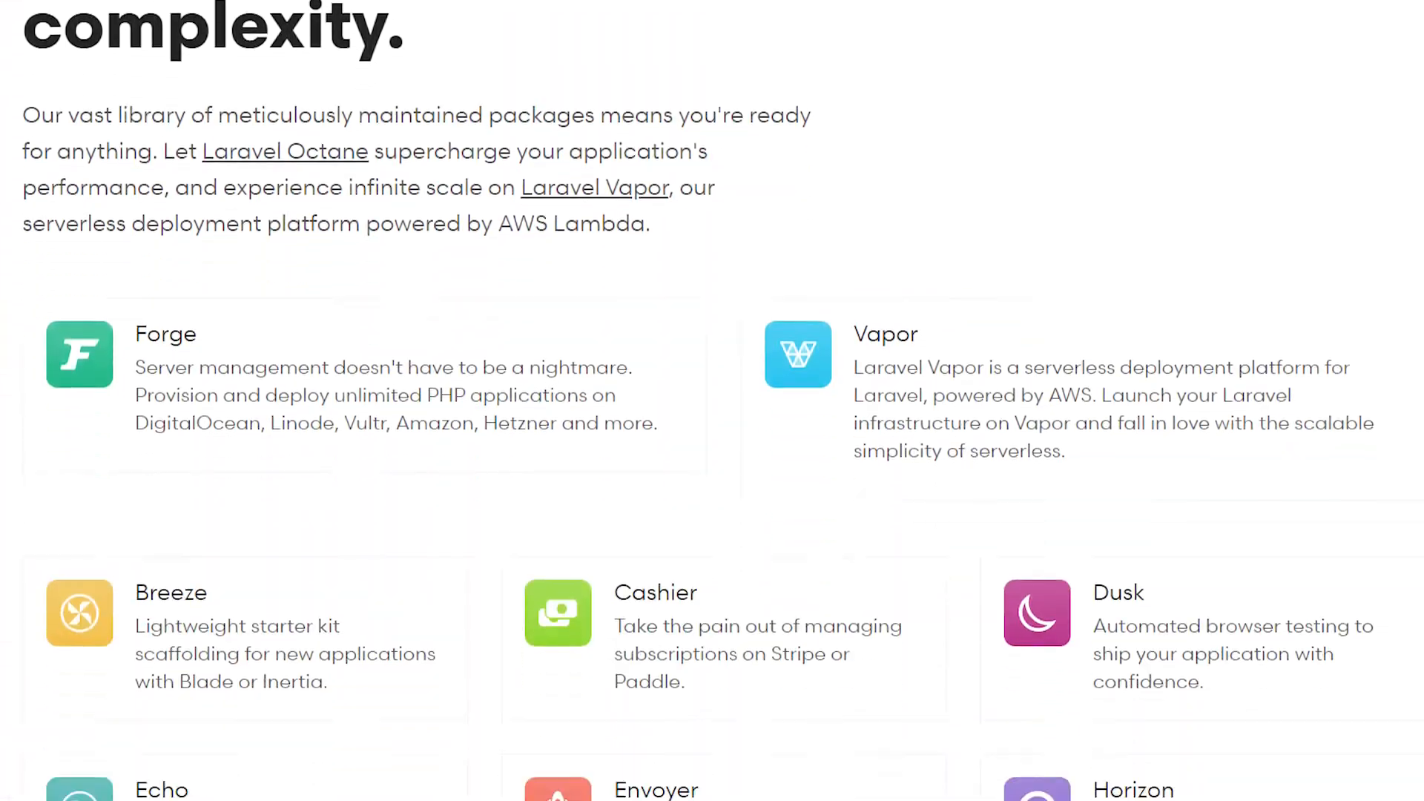
{"action": "scroll", "scroll_direction": "down", "scroll_amount": 3}
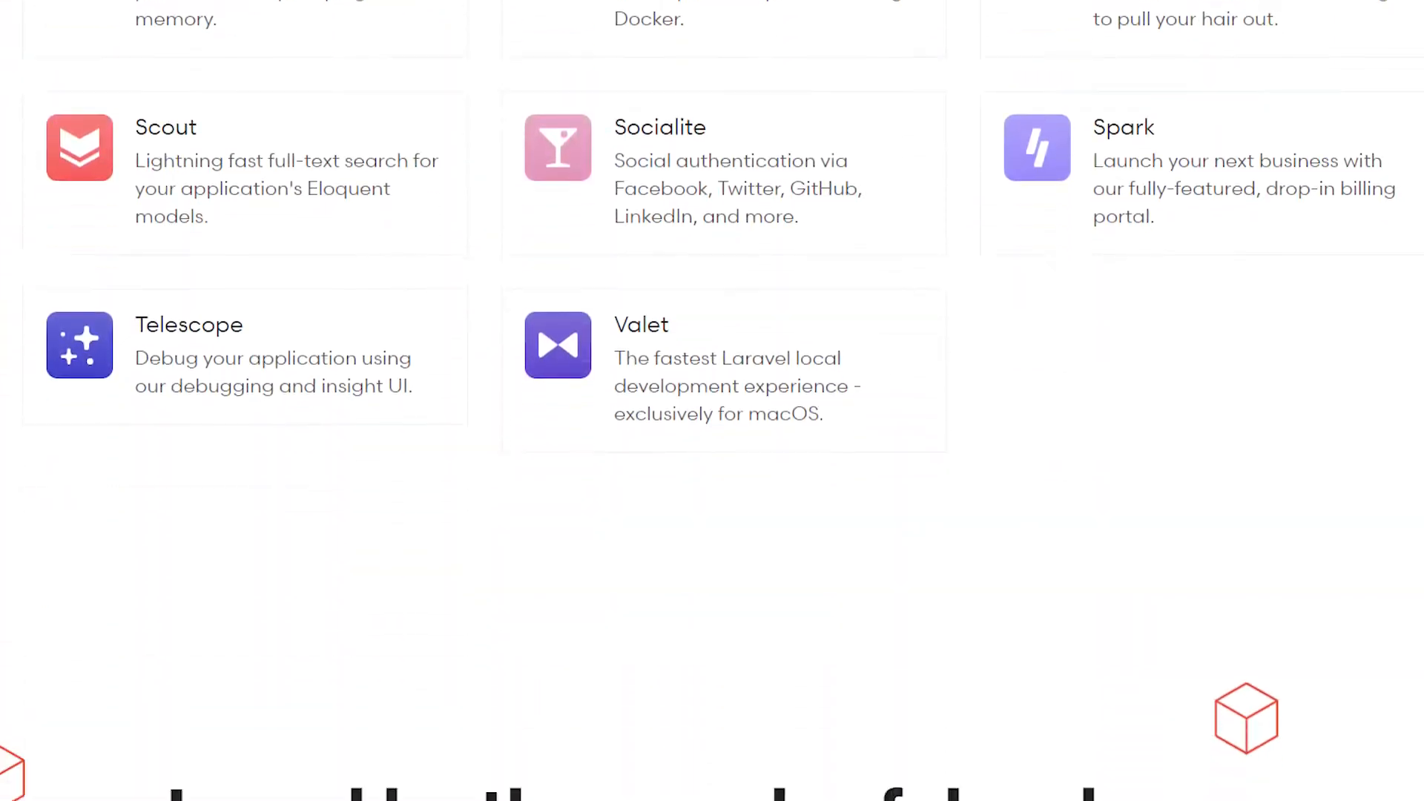
{"action": "scroll", "scroll_direction": "down", "scroll_amount": 3}
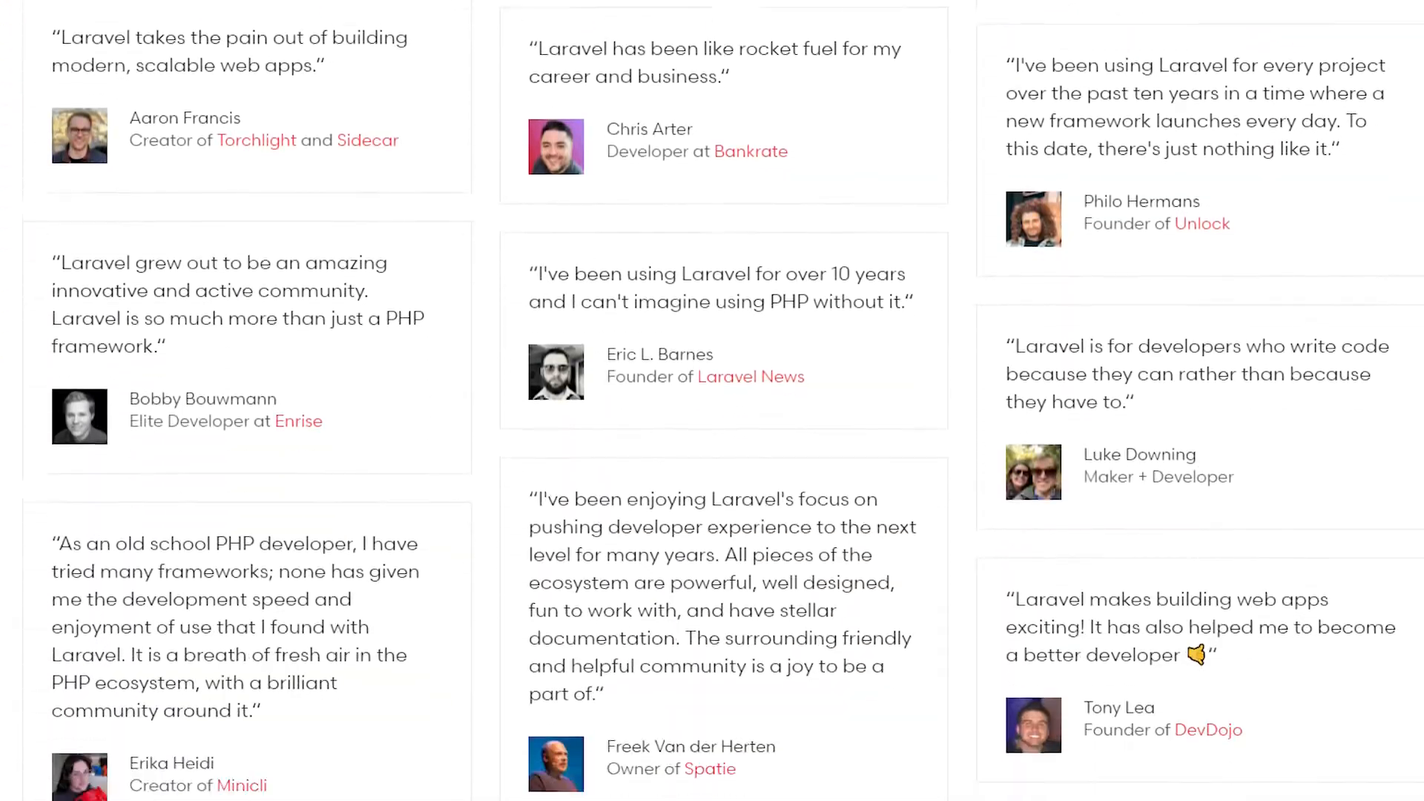
{"action": "scroll", "scroll_direction": "down", "scroll_amount": 3}
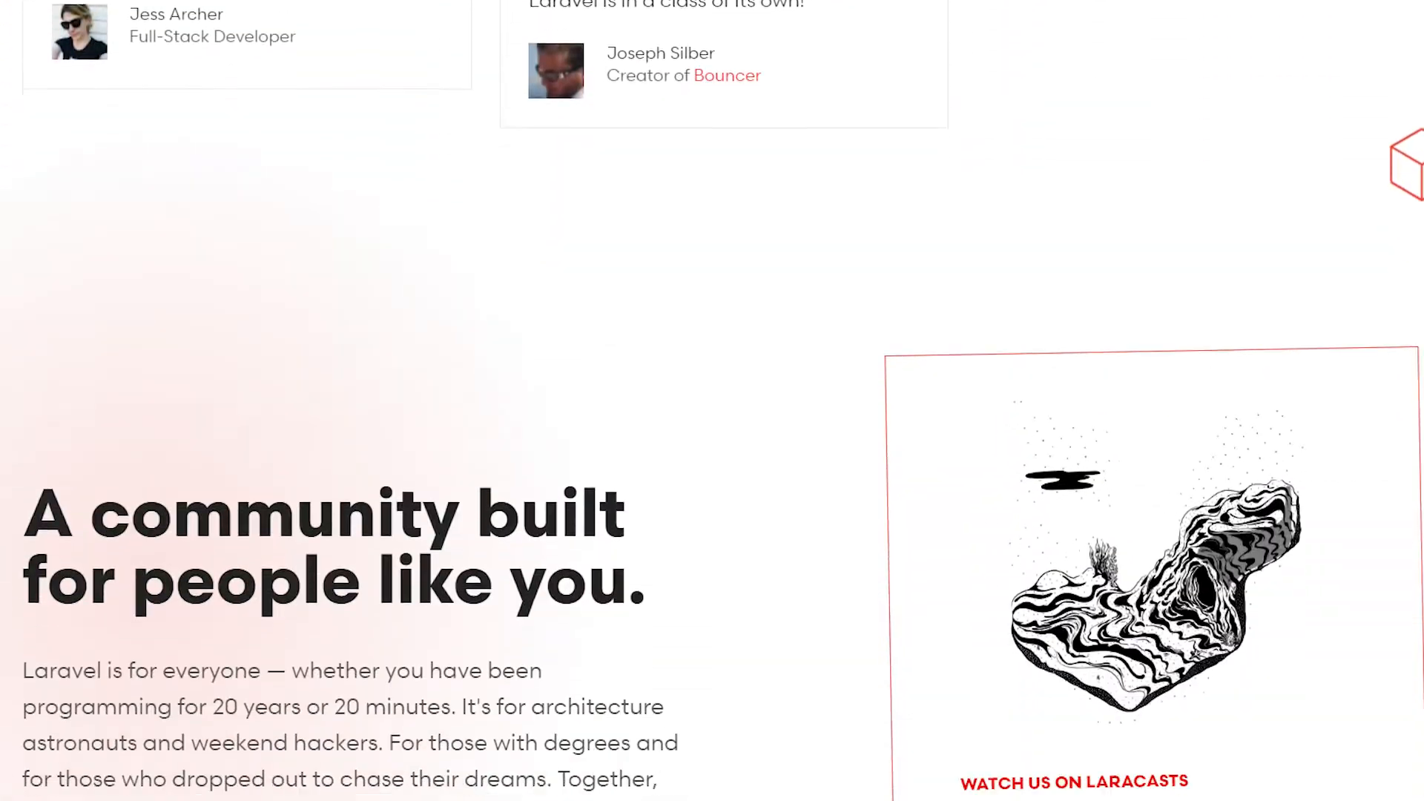
{"action": "scroll", "scroll_direction": "down", "scroll_amount": 3}
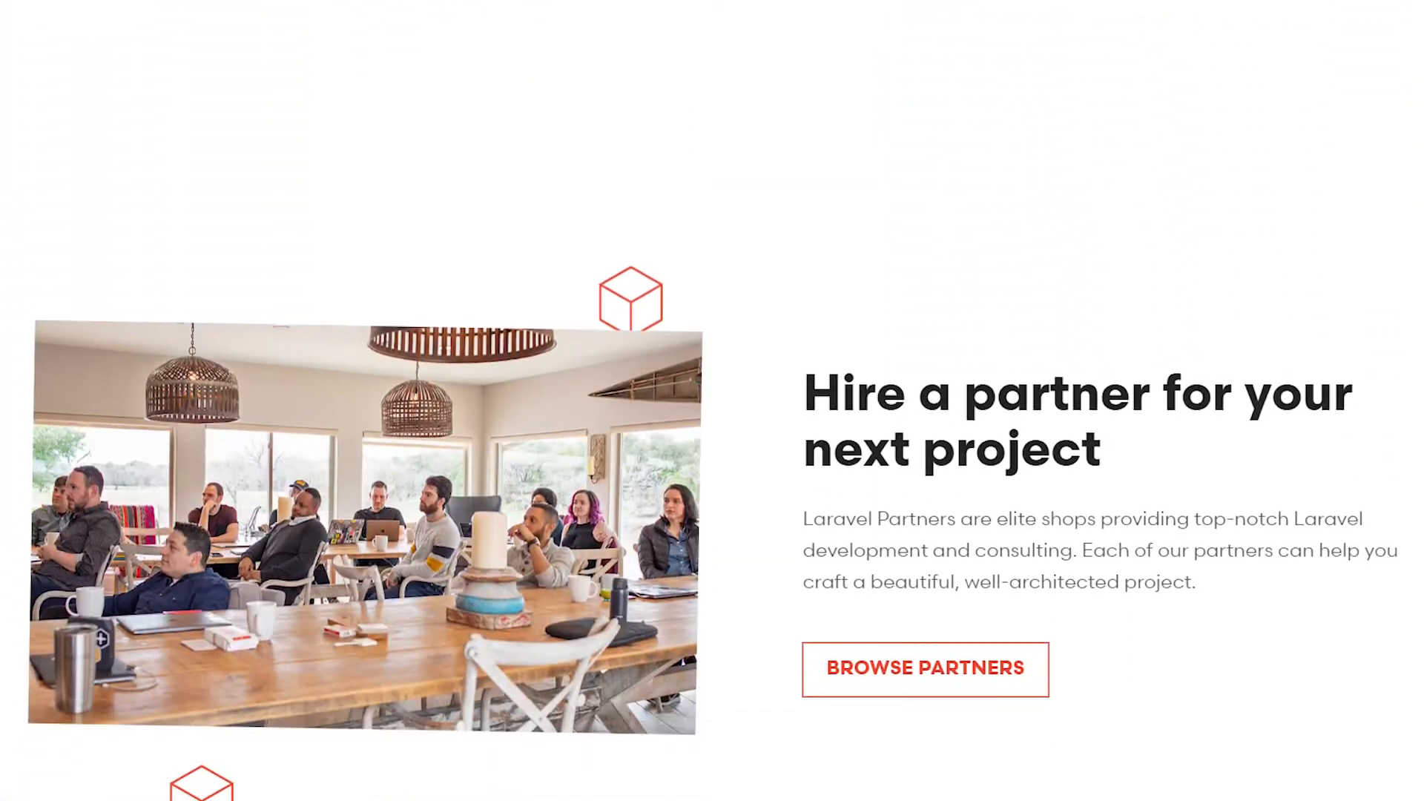
{"action": "scroll", "scroll_direction": "down", "scroll_amount": 3}
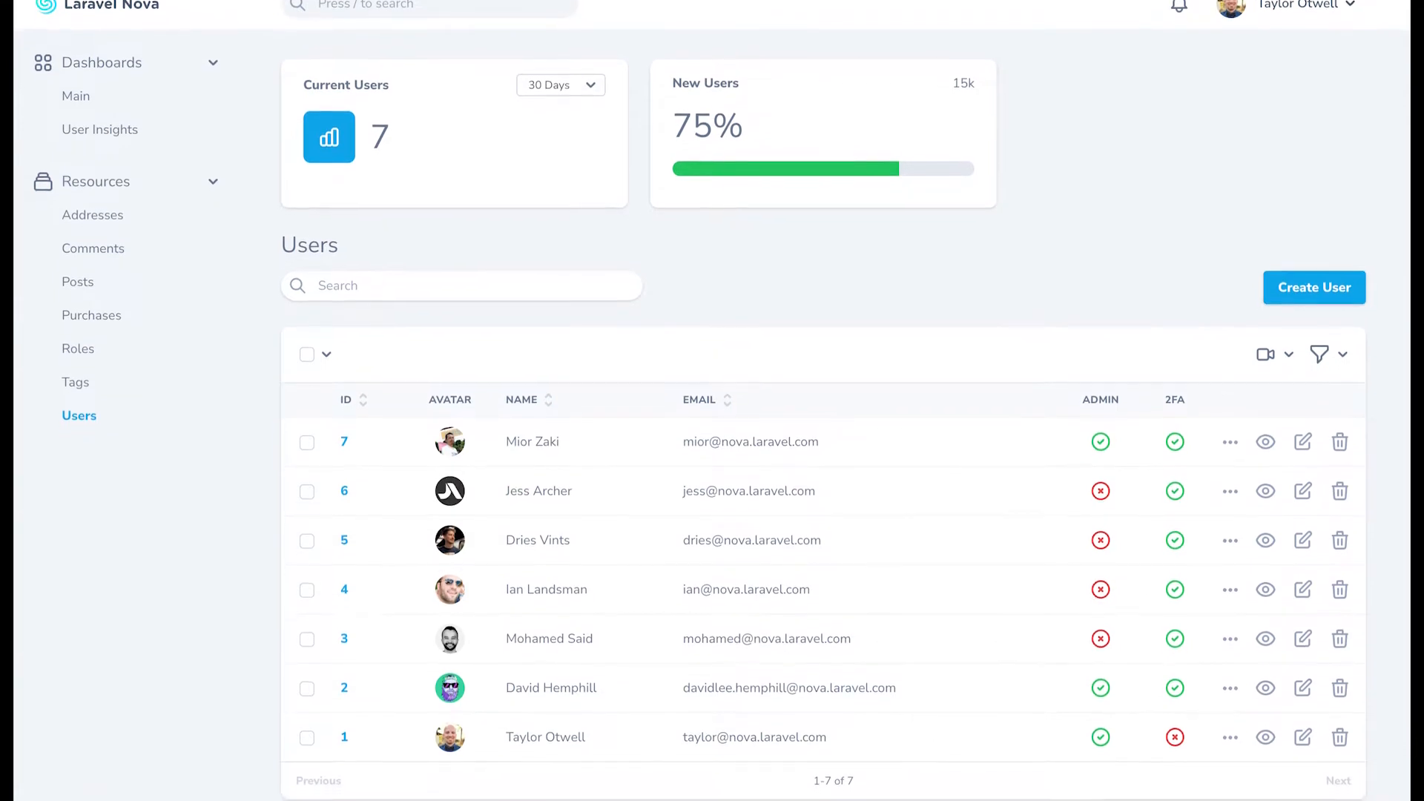
{"action": "scroll", "scroll_direction": "down", "scroll_amount": 3}
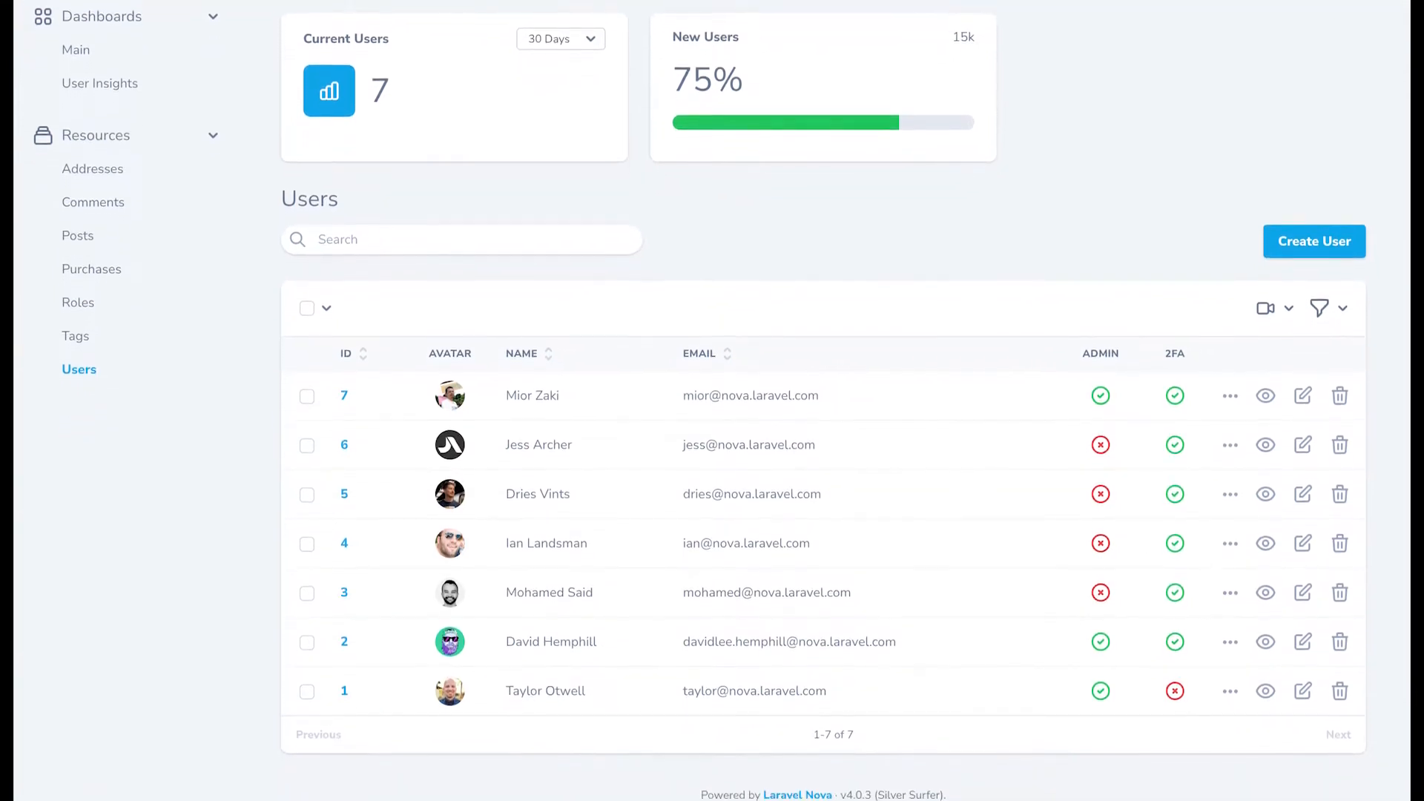
{"action": "scroll", "scroll_direction": "down", "scroll_amount": 3}
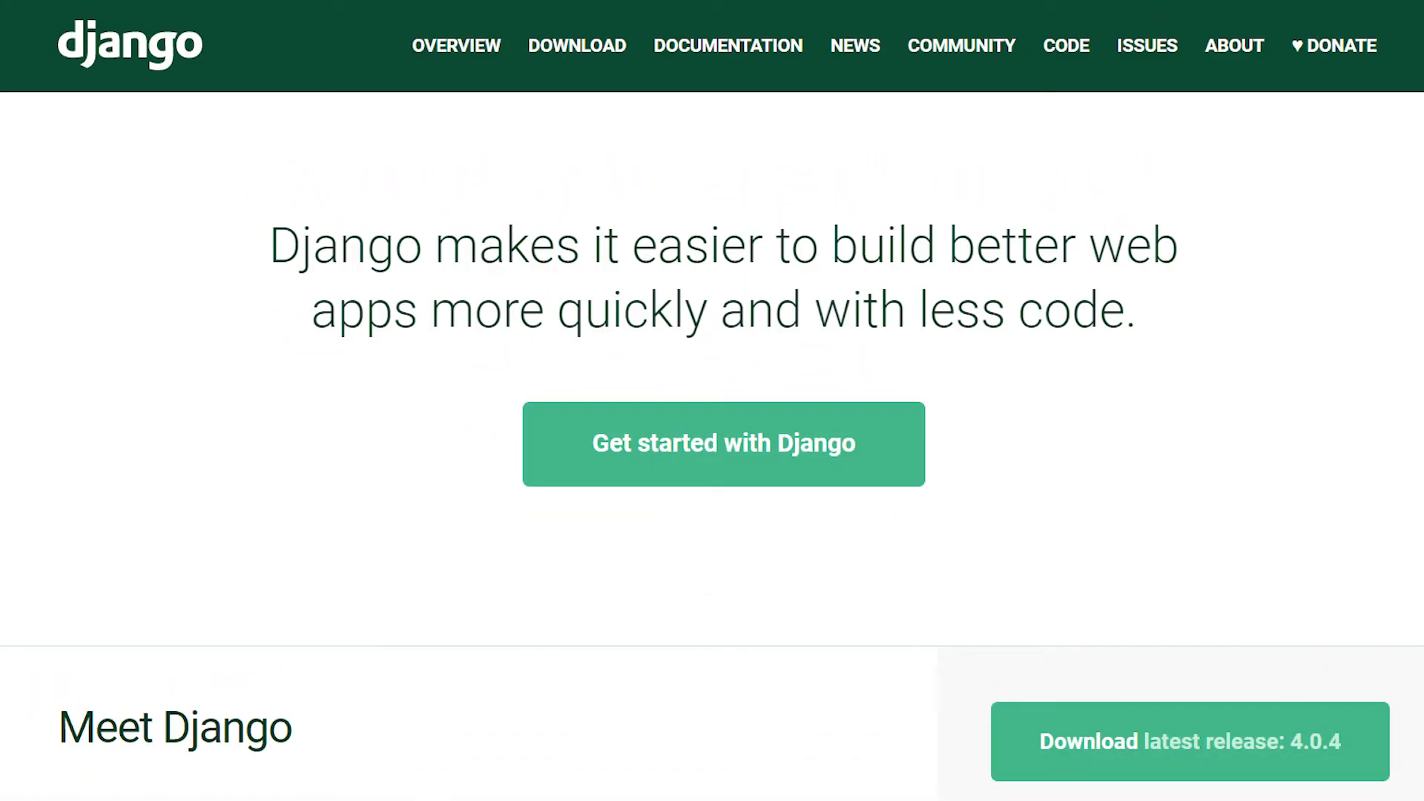
- Scroll the Django homepage from the headline to the green footer's Learn More and Support Us links
{"action": "scroll", "scroll_direction": "down", "scroll_amount": 3}
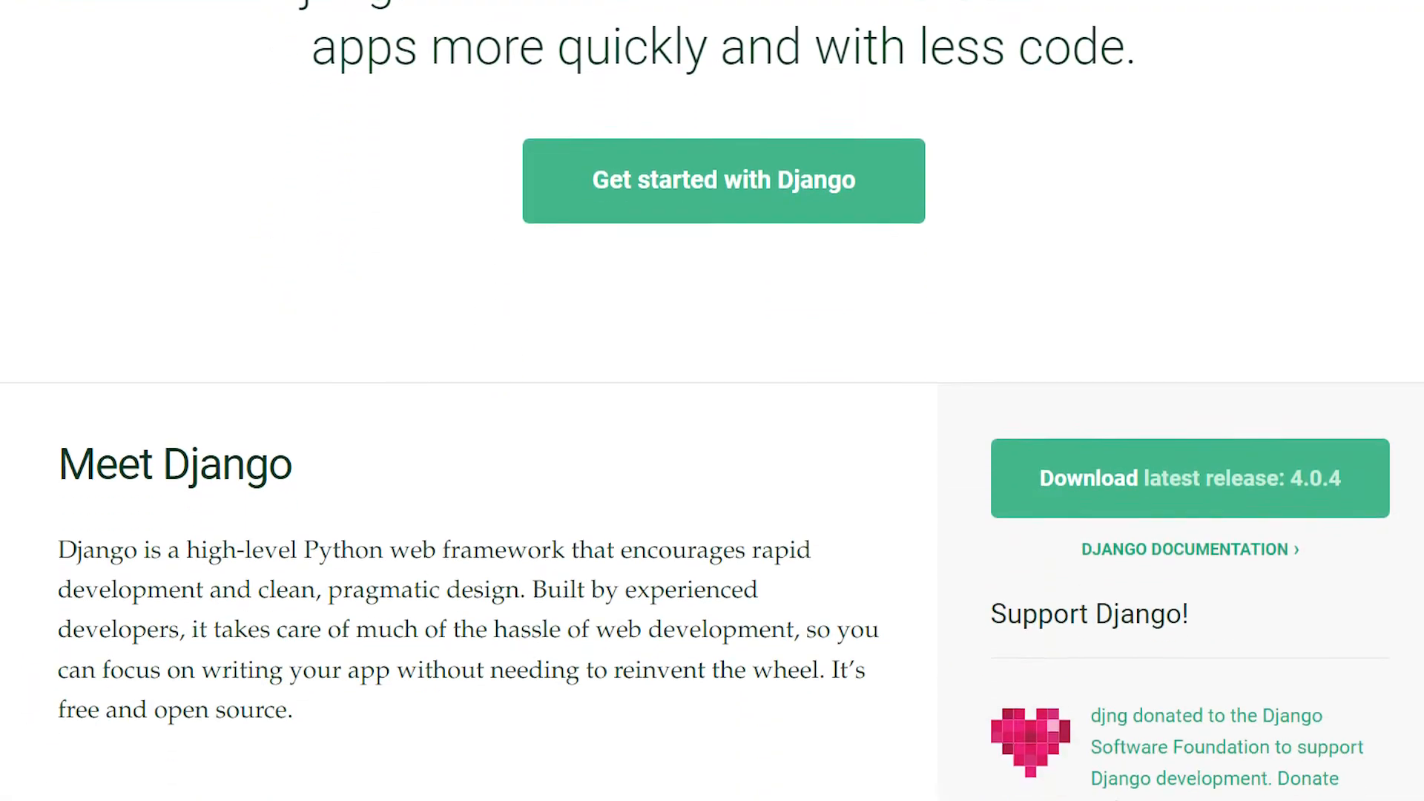
{"action": "scroll", "scroll_direction": "down", "scroll_amount": 3}
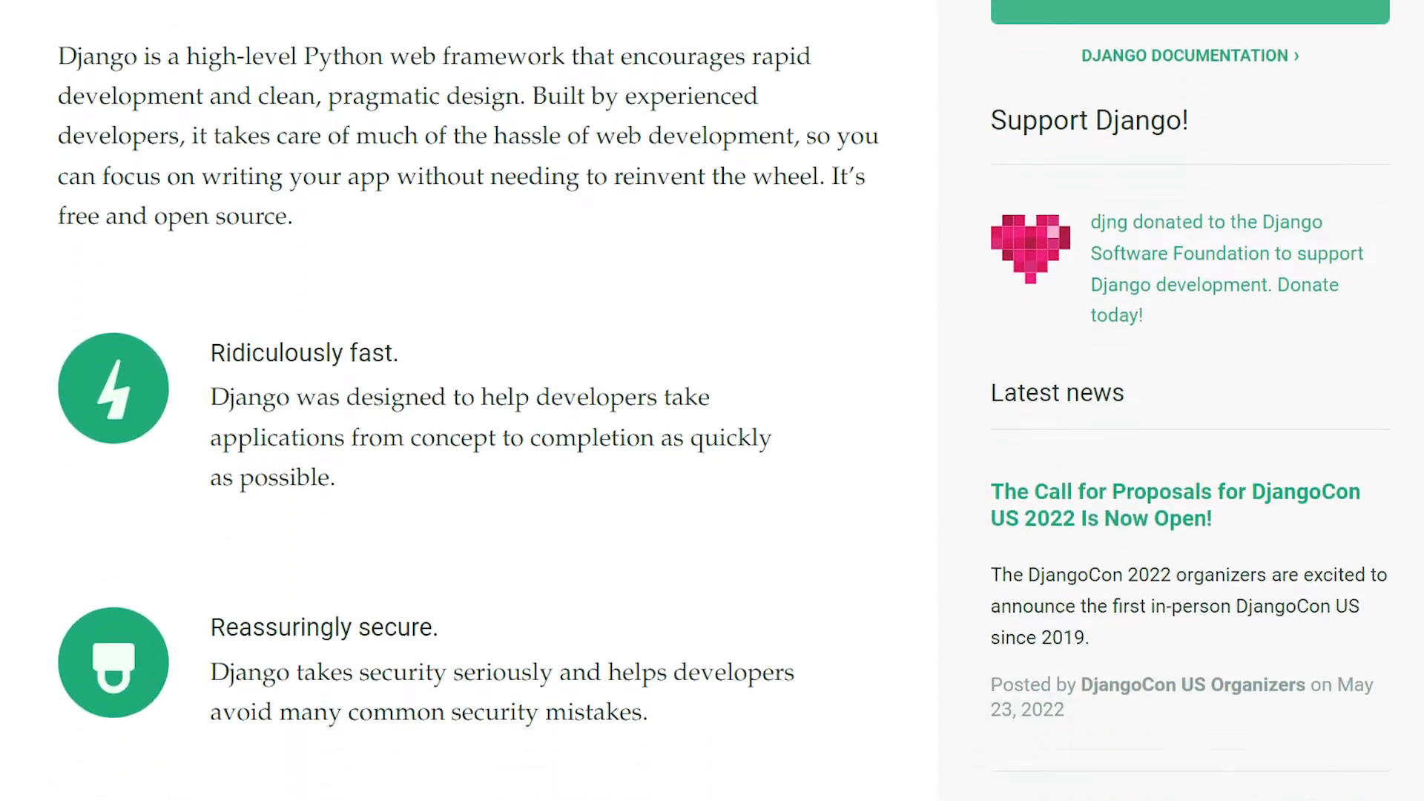
{"action": "scroll", "scroll_direction": "down", "scroll_amount": 3}
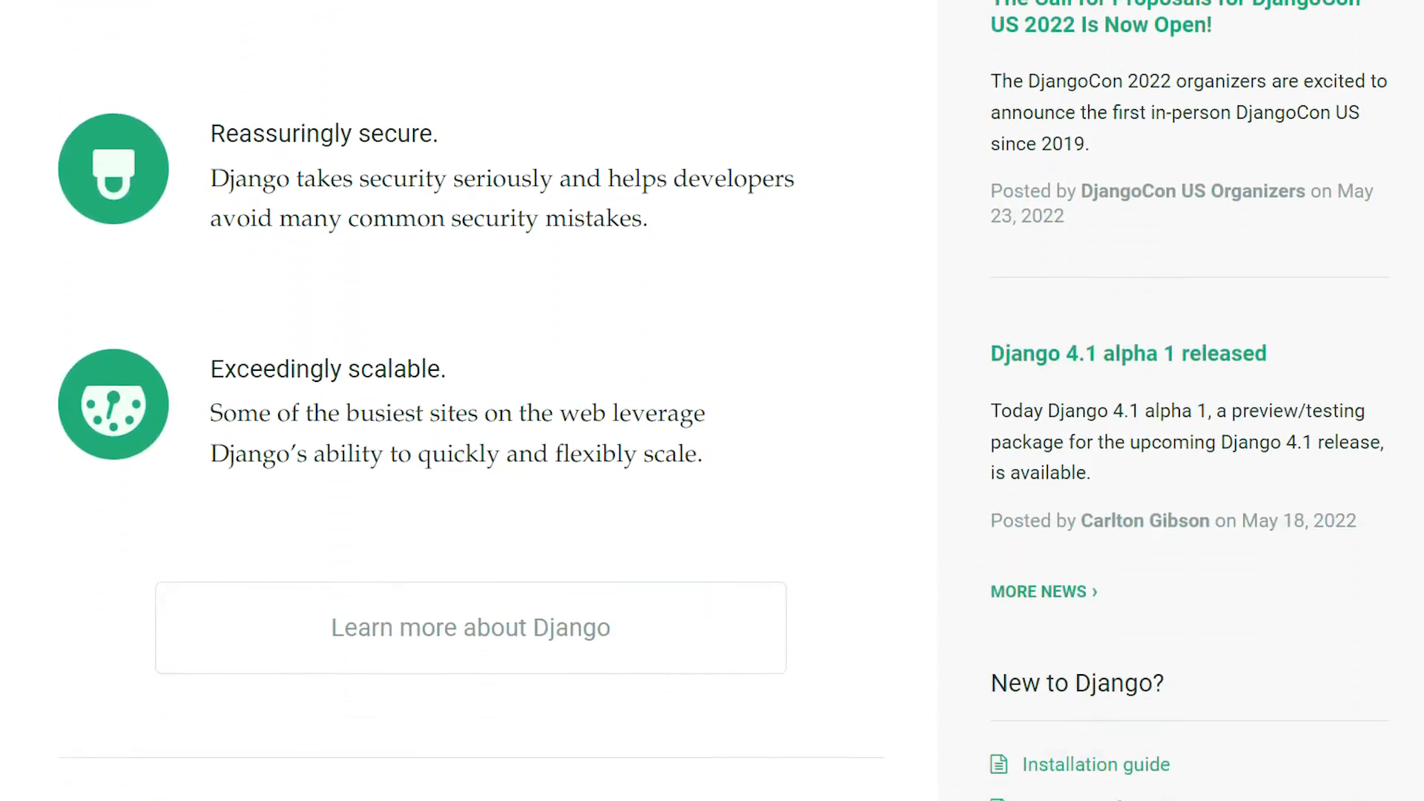
{"action": "scroll", "scroll_direction": "down", "scroll_amount": 3}
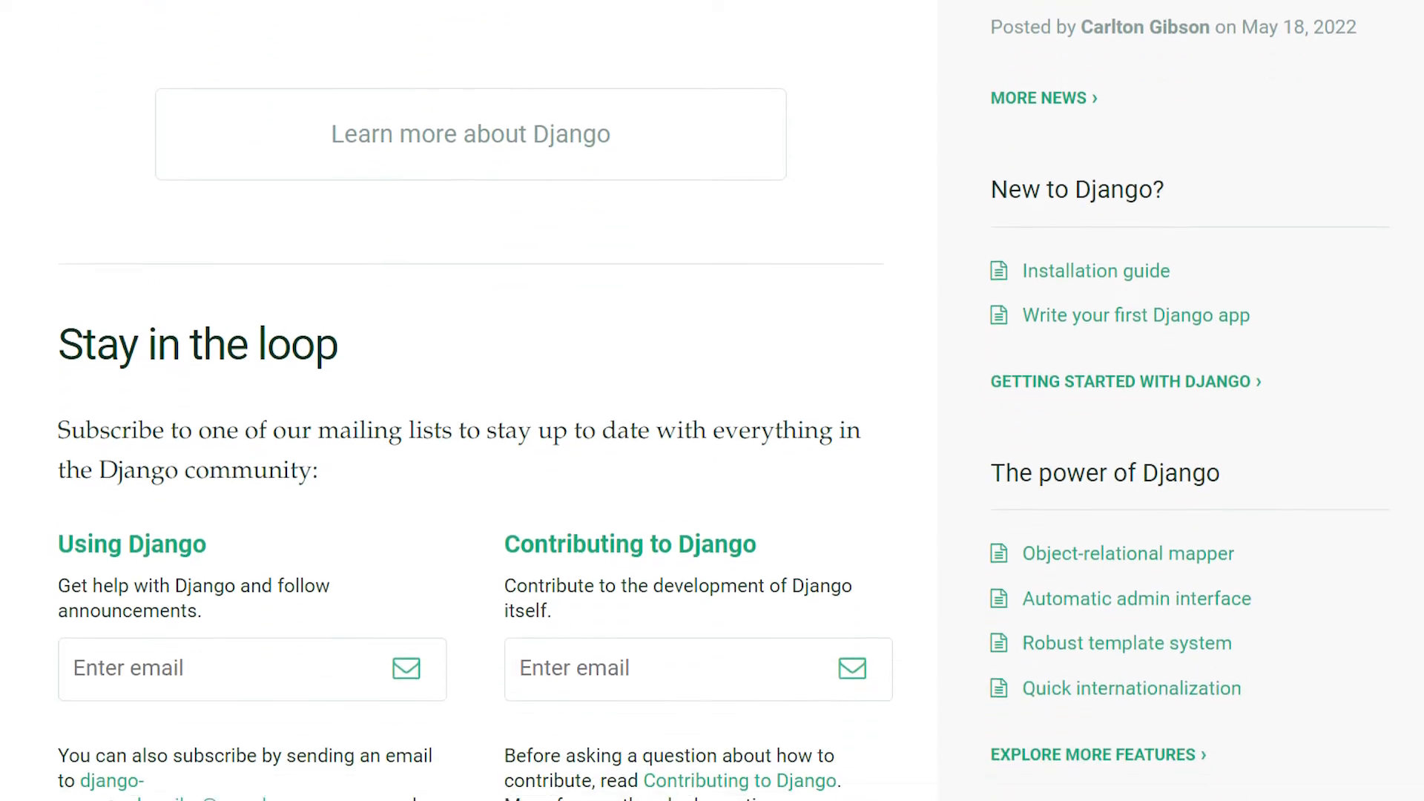
{"action": "scroll", "scroll_direction": "down", "scroll_amount": 3}
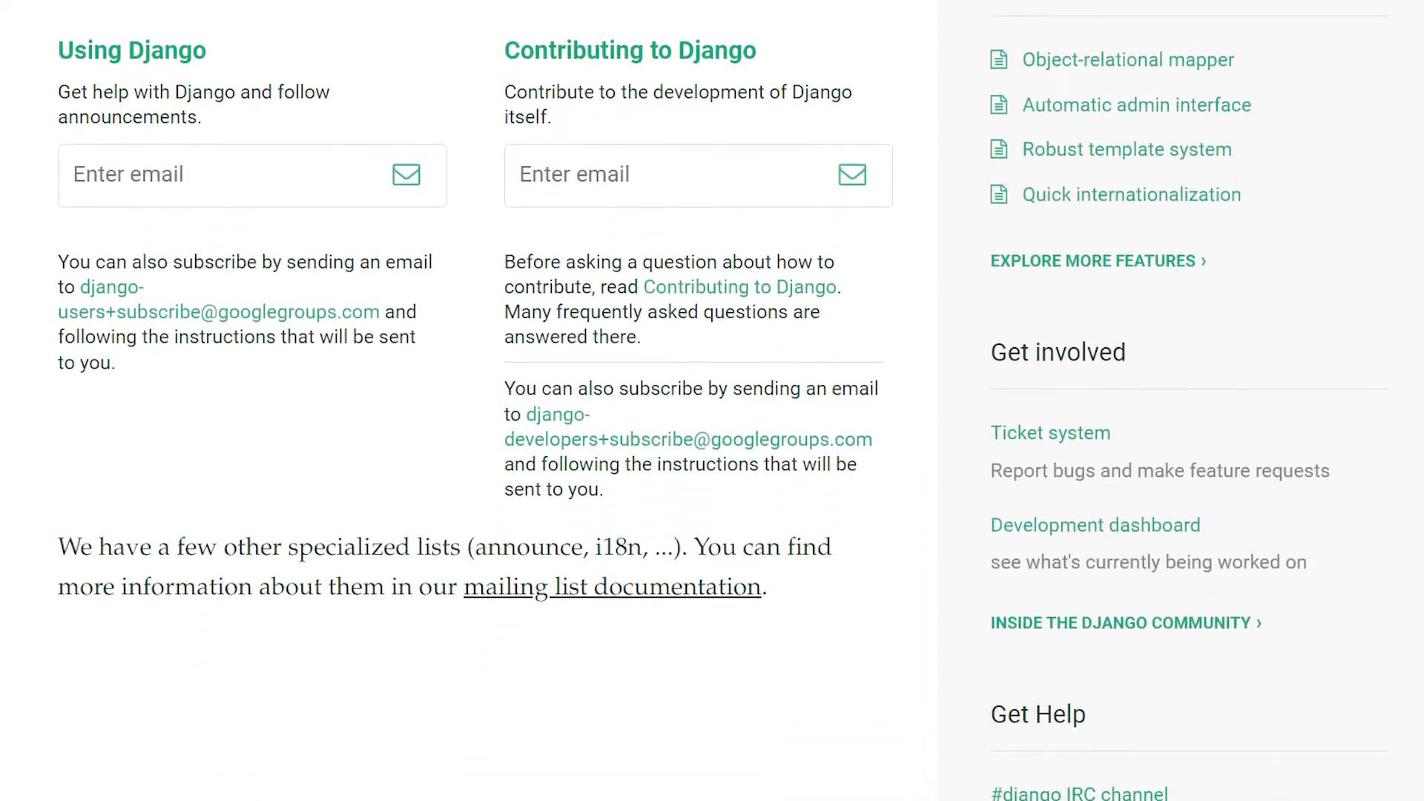
{"action": "scroll", "scroll_direction": "down", "scroll_amount": 3}
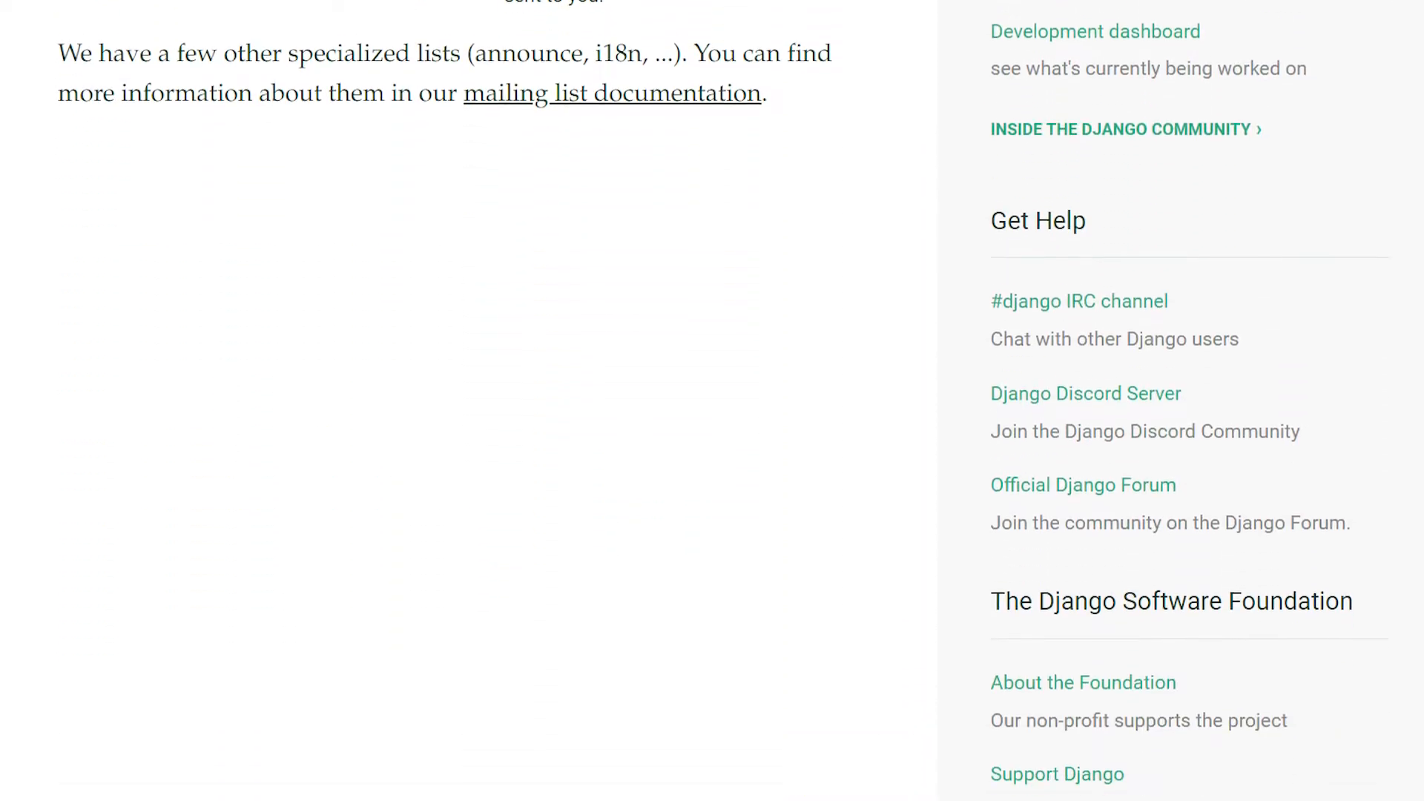
{"action": "scroll", "scroll_direction": "down", "scroll_amount": 3}
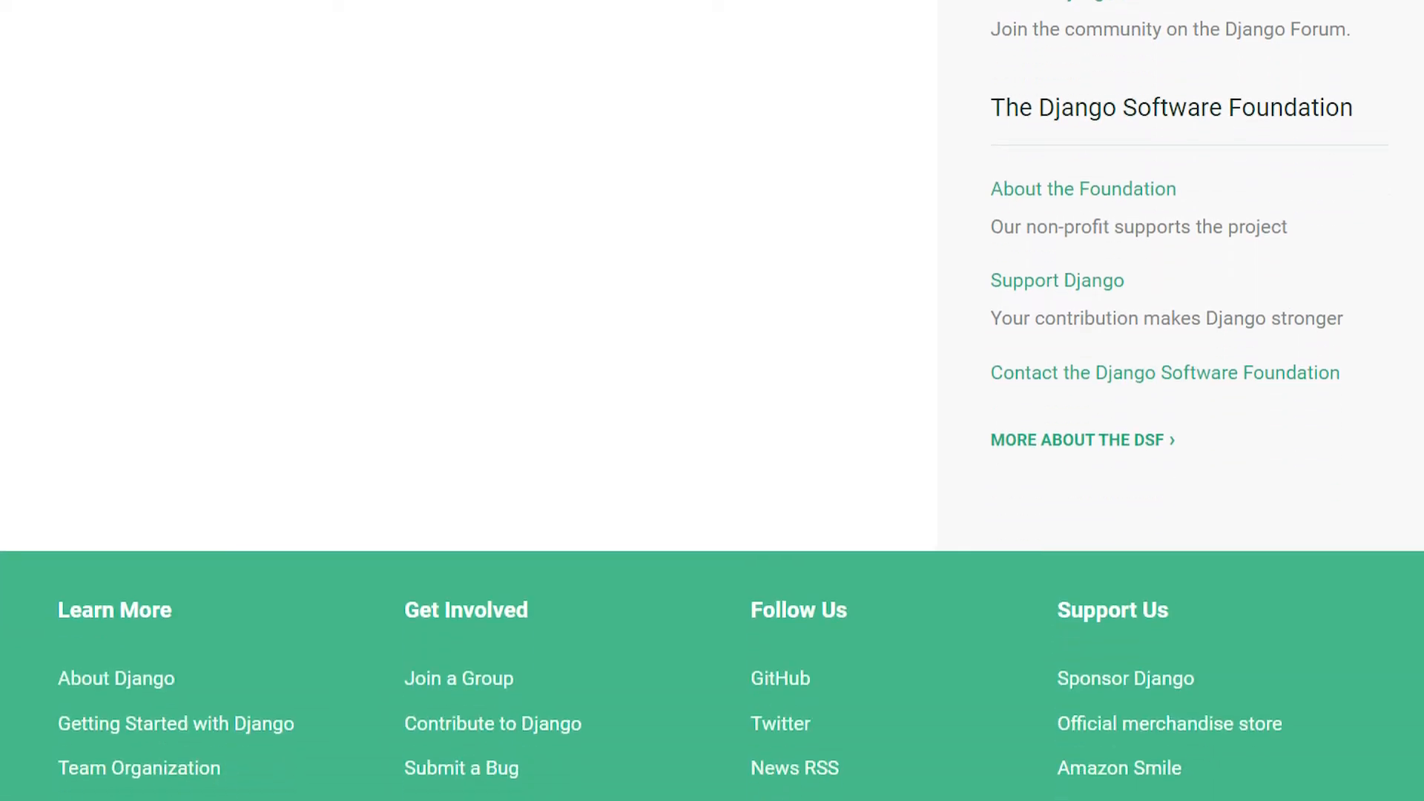
{"action": "scroll", "scroll_direction": "down", "scroll_amount": 3}
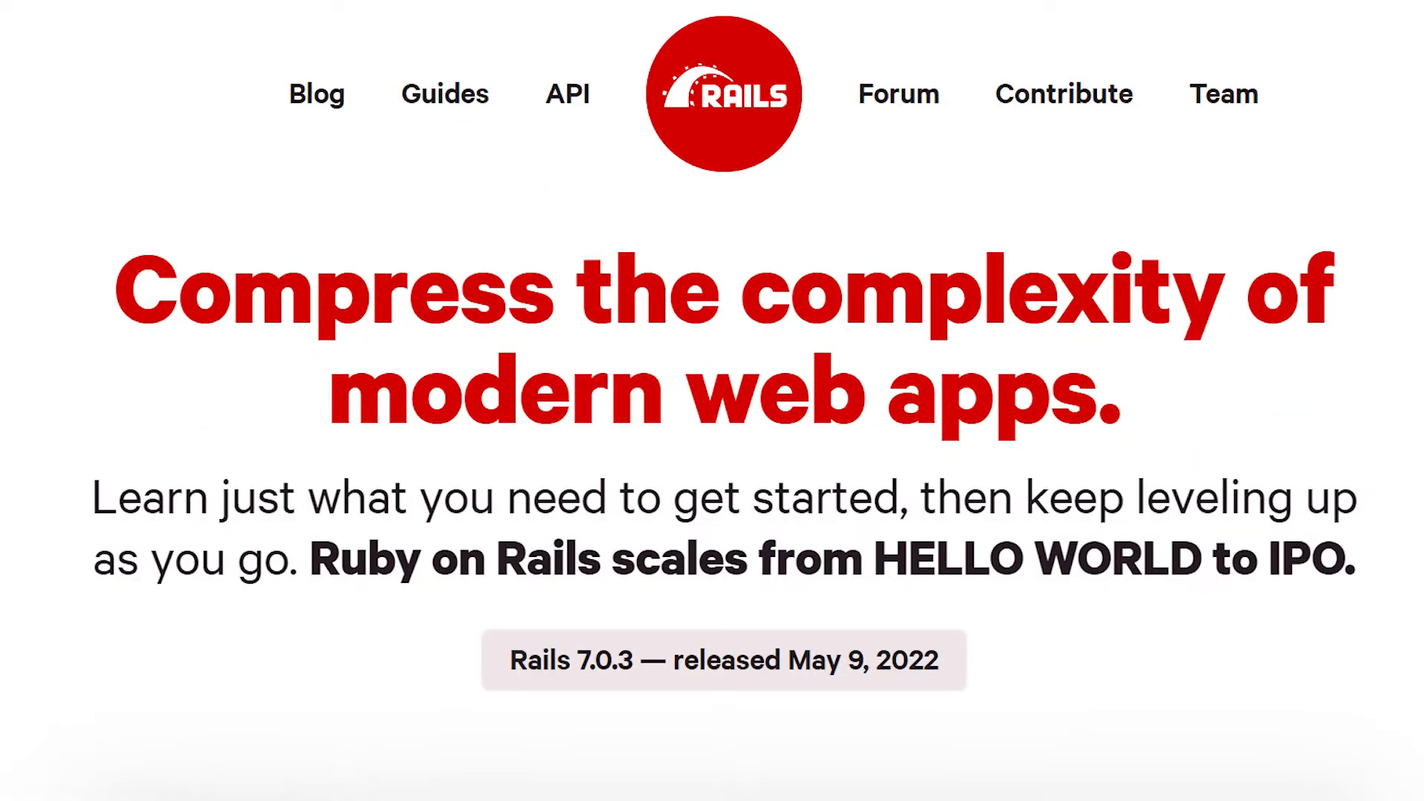
- Scroll the Rails homepage to the Let's get started section with guides, GitHub and what's-new cards
{"action": "scroll", "scroll_direction": "down", "scroll_amount": 3}
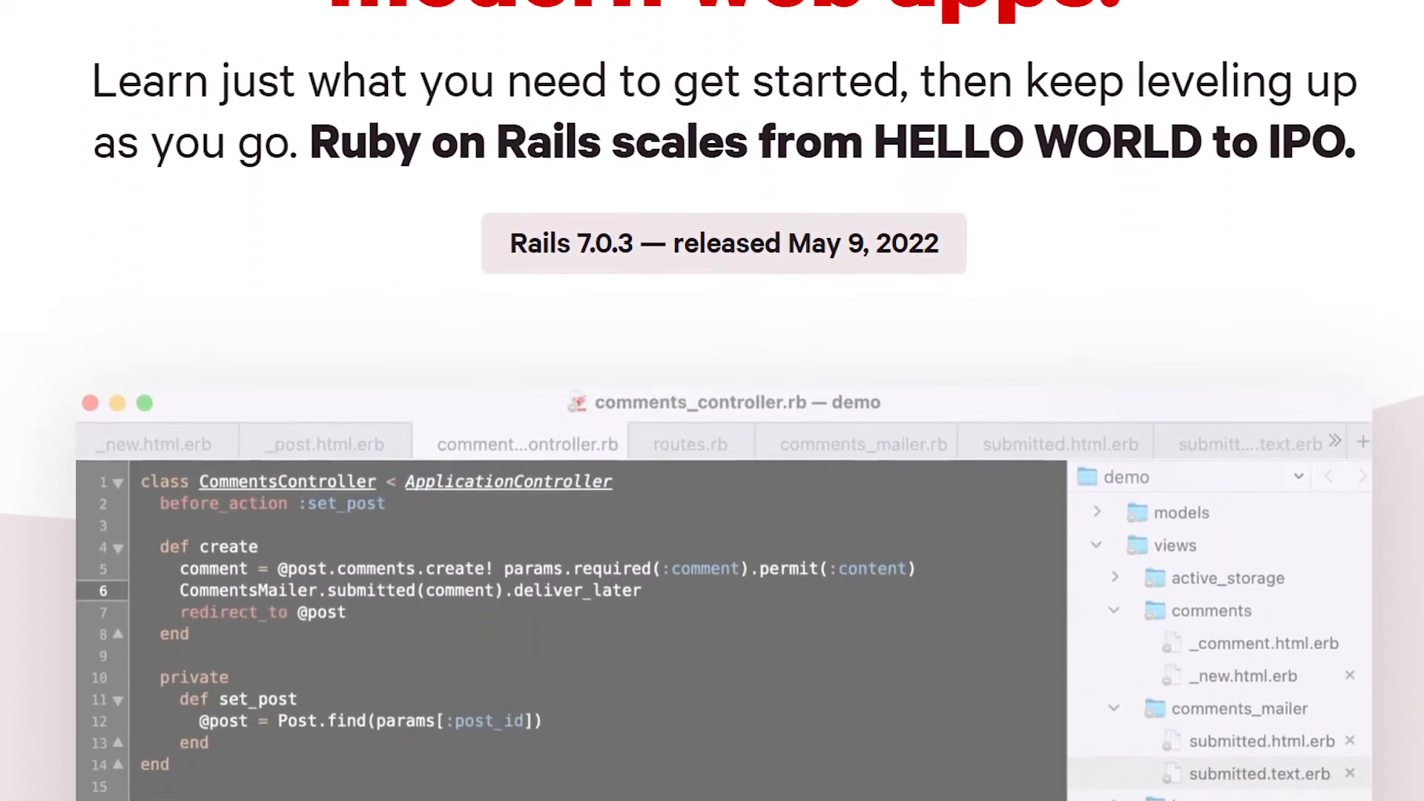
{"action": "scroll", "scroll_direction": "down", "scroll_amount": 3}
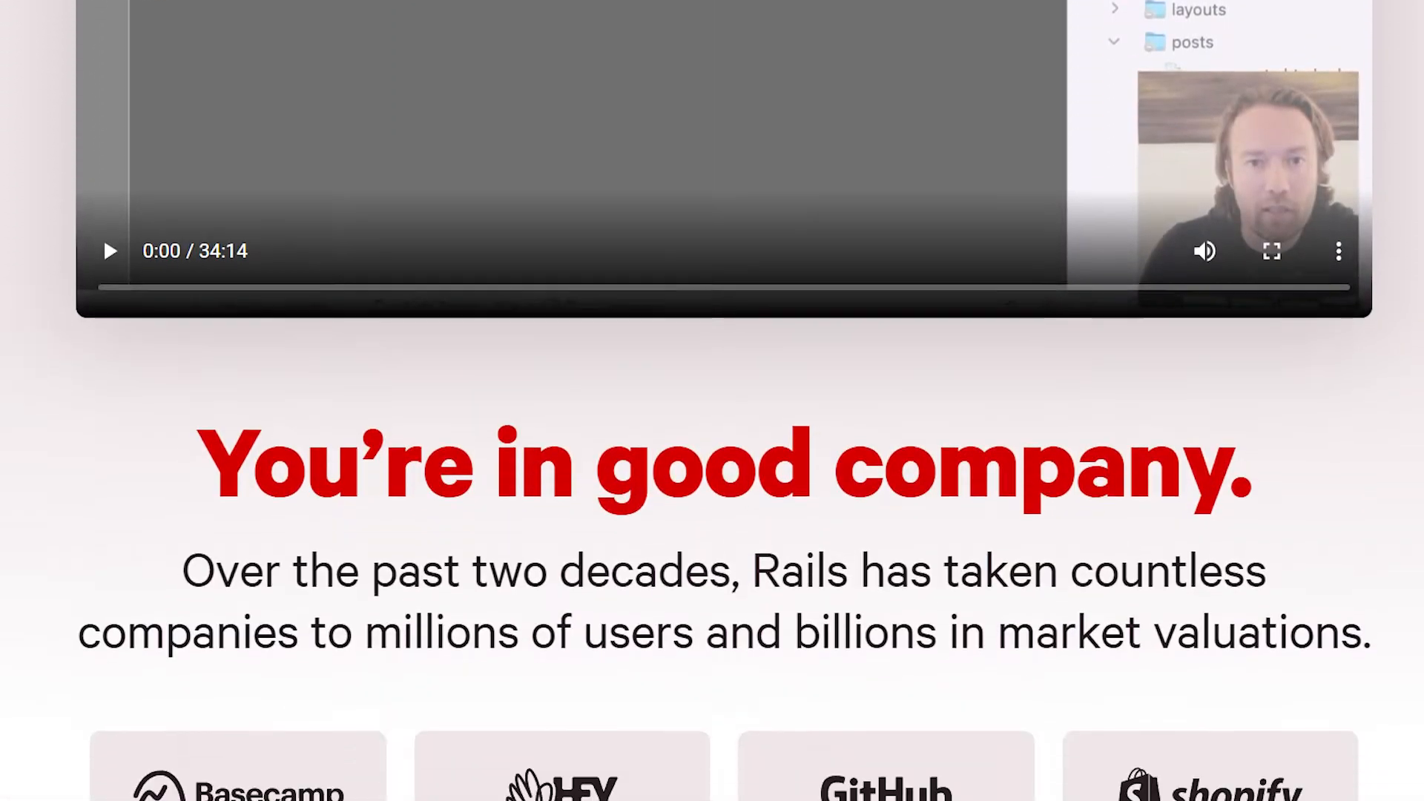
{"action": "scroll", "scroll_direction": "down", "scroll_amount": 3}
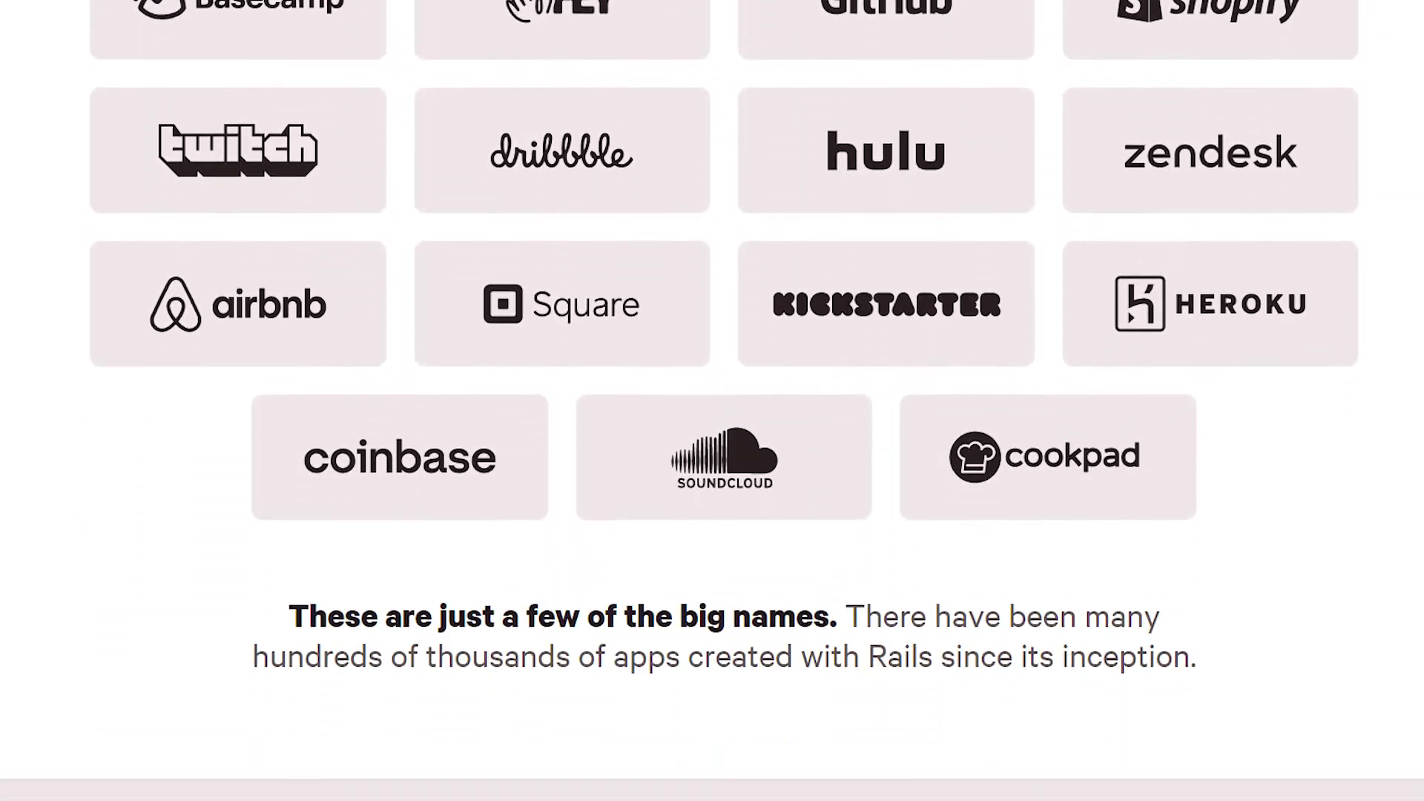
{"action": "scroll", "scroll_direction": "down", "scroll_amount": 3}
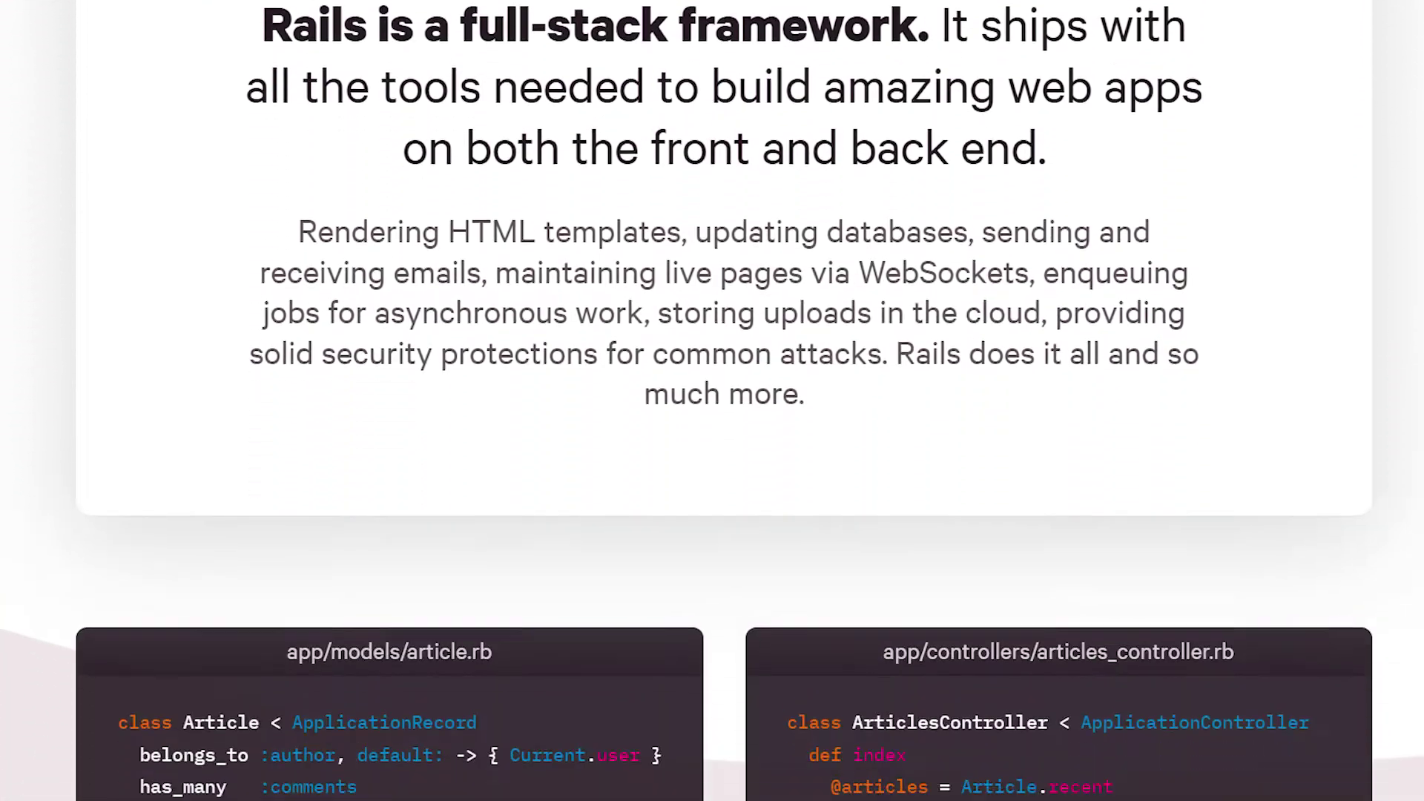
{"action": "scroll", "scroll_direction": "down", "scroll_amount": 3}
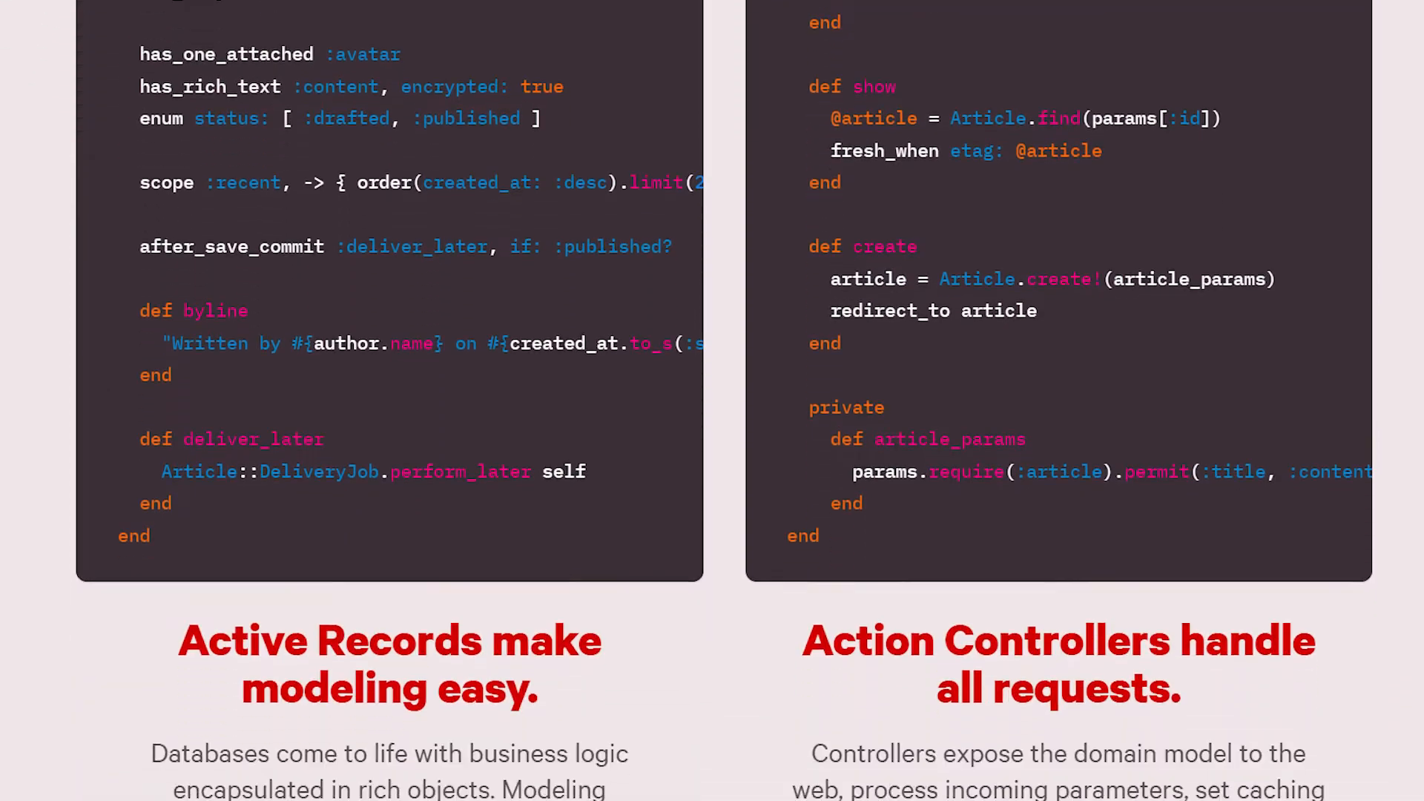
{"action": "scroll", "scroll_direction": "down", "scroll_amount": 3}
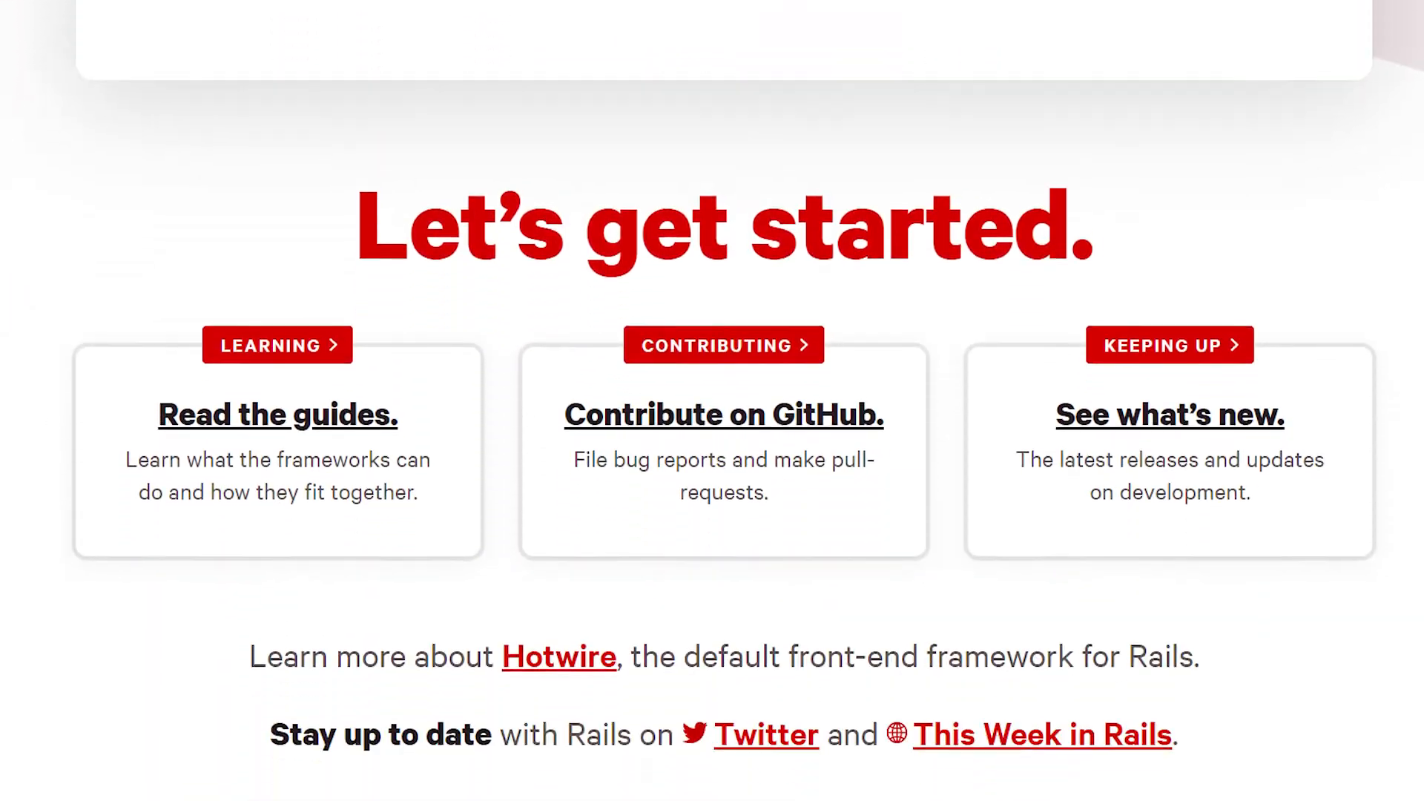
{"action": "scroll", "scroll_direction": "down", "scroll_amount": 3}
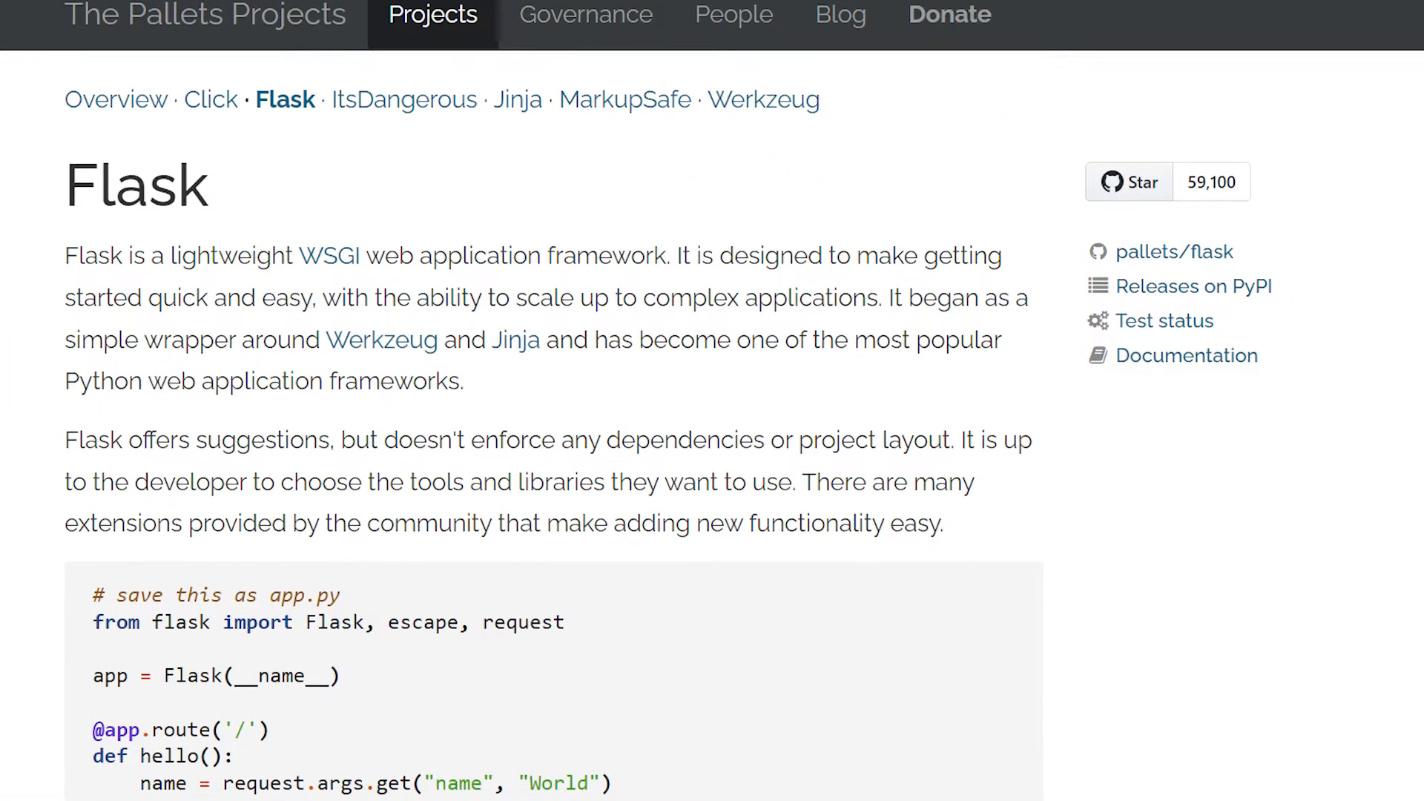
- Scroll the Flask project page to the app.py hello-world sample and flask run output
{"action": "scroll", "scroll_direction": "down", "scroll_amount": 3}
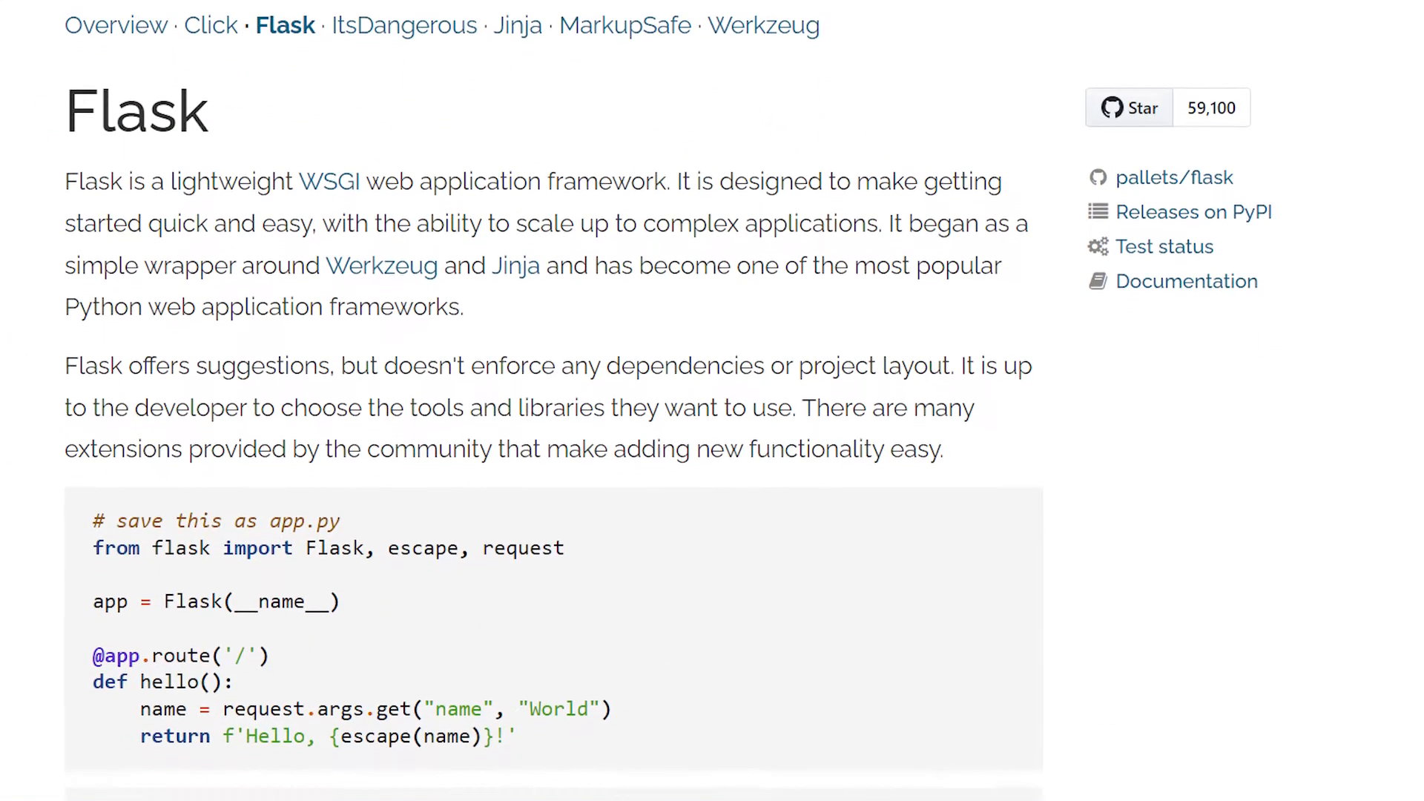
{"action": "scroll", "scroll_direction": "down", "scroll_amount": 3}
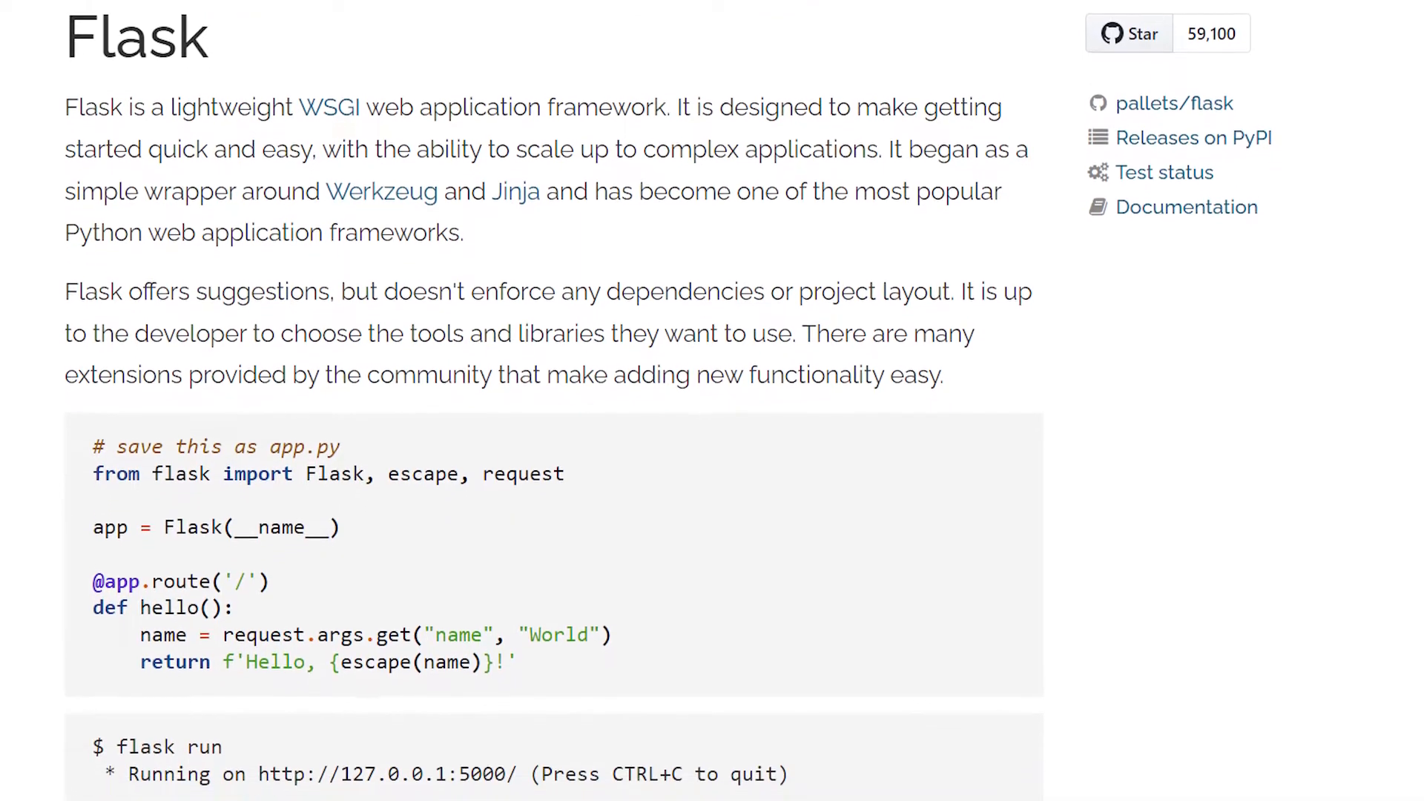
{"action": "scroll", "scroll_direction": "down", "scroll_amount": 3}
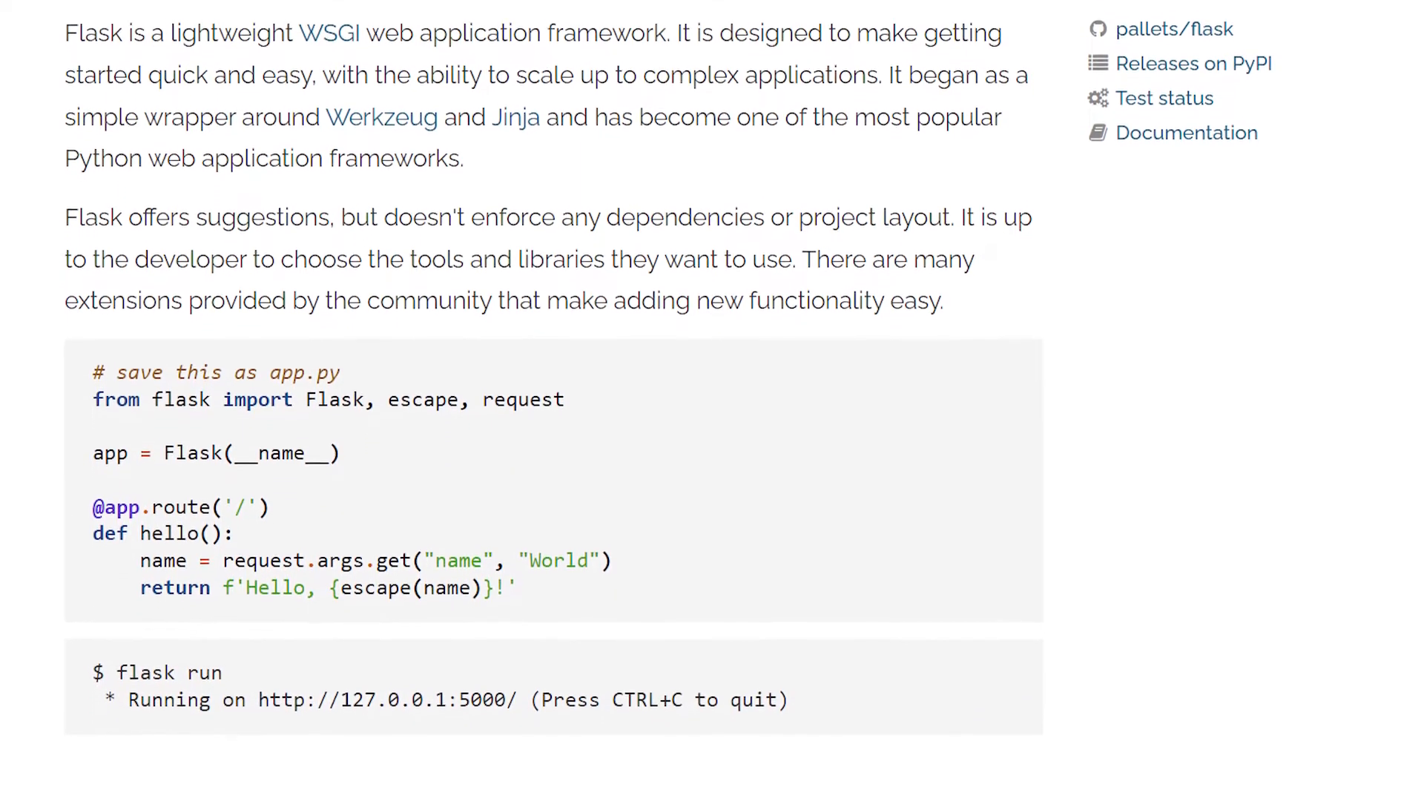
{"action": "scroll", "scroll_direction": "down", "scroll_amount": 3}
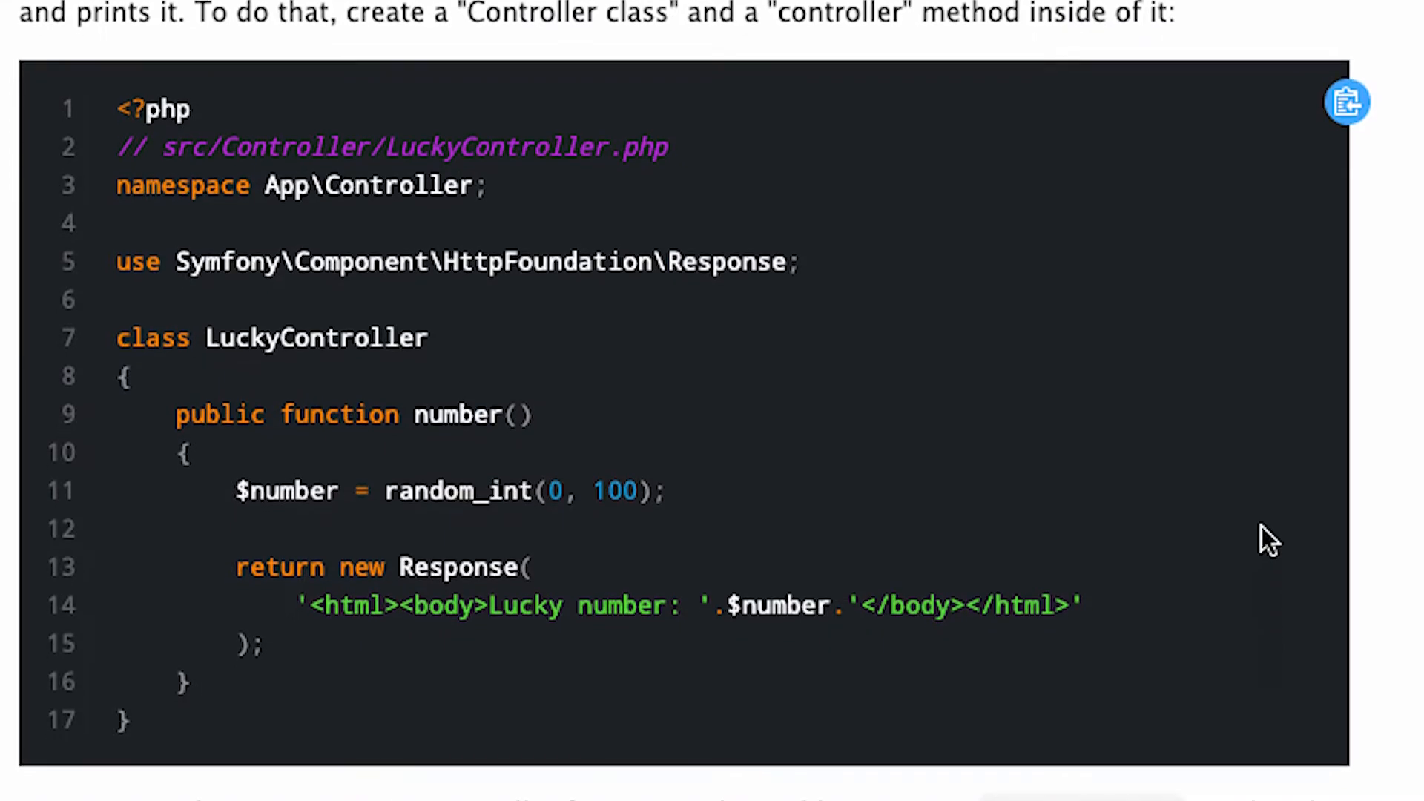
- Go to the Symfony homepage and scroll past platform.sh hosting, Ecosystem and Training to the footer
{"action": "scroll", "scroll_direction": "down", "scroll_amount": 3}
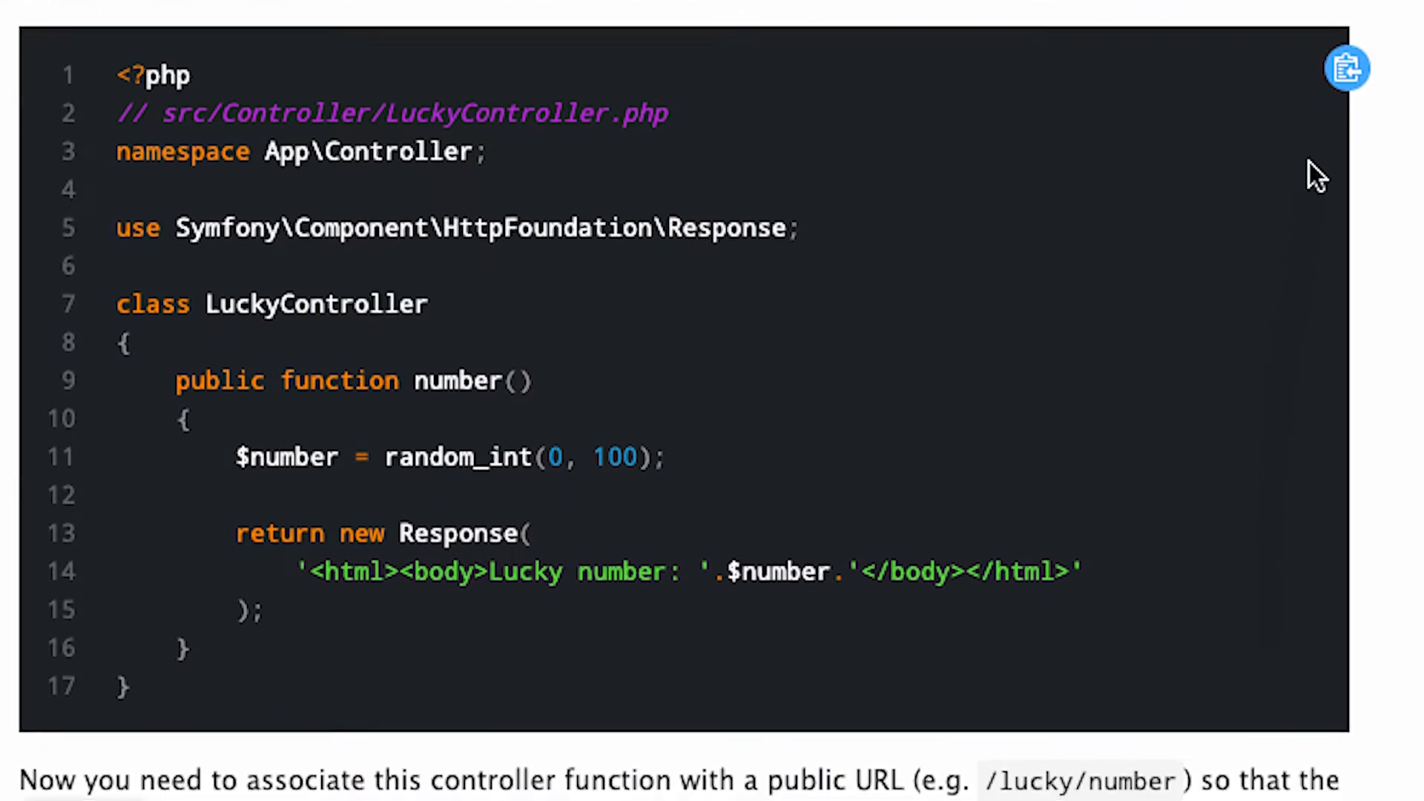
{"action": "left_click", "coordinate": [1348, 64]}
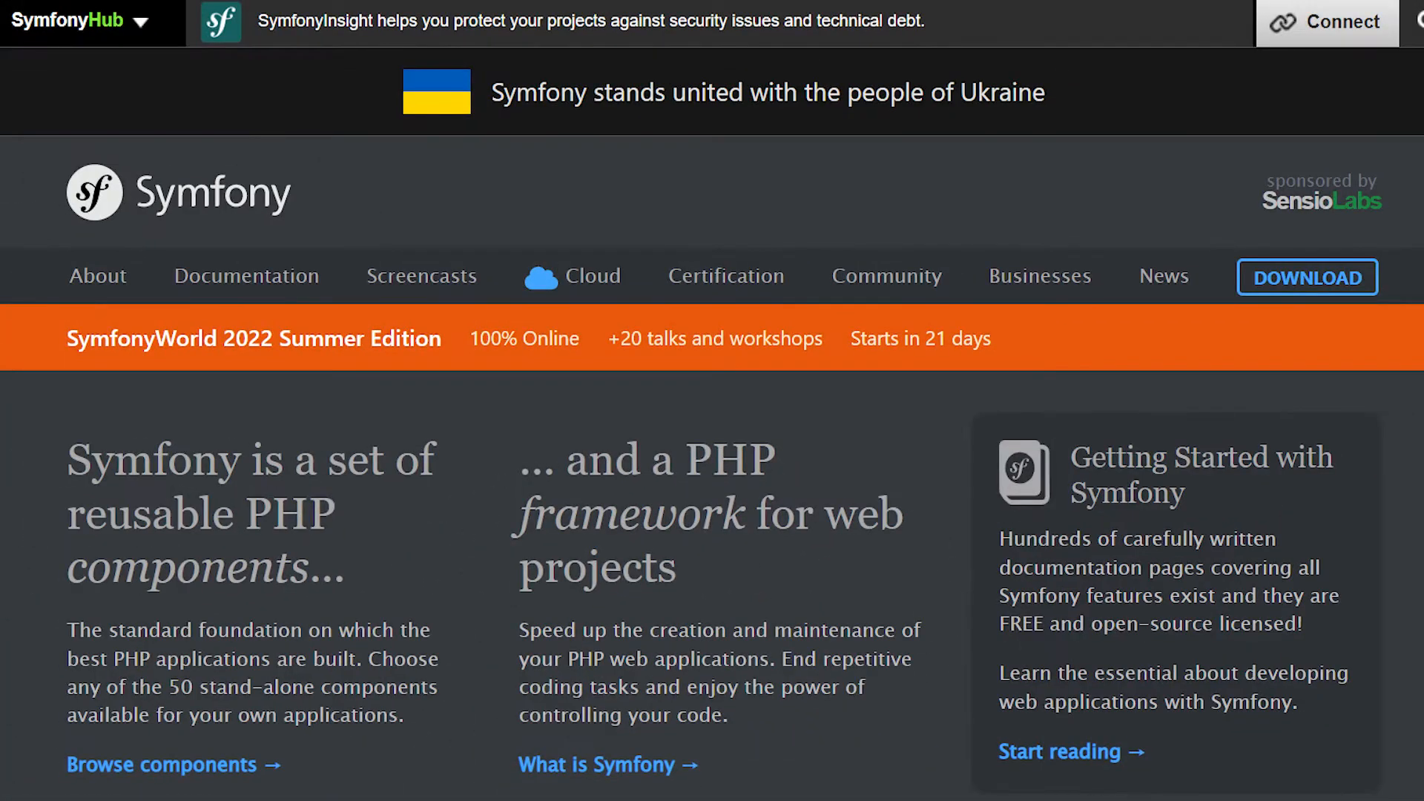
{"action": "scroll", "scroll_direction": "down", "scroll_amount": 3}
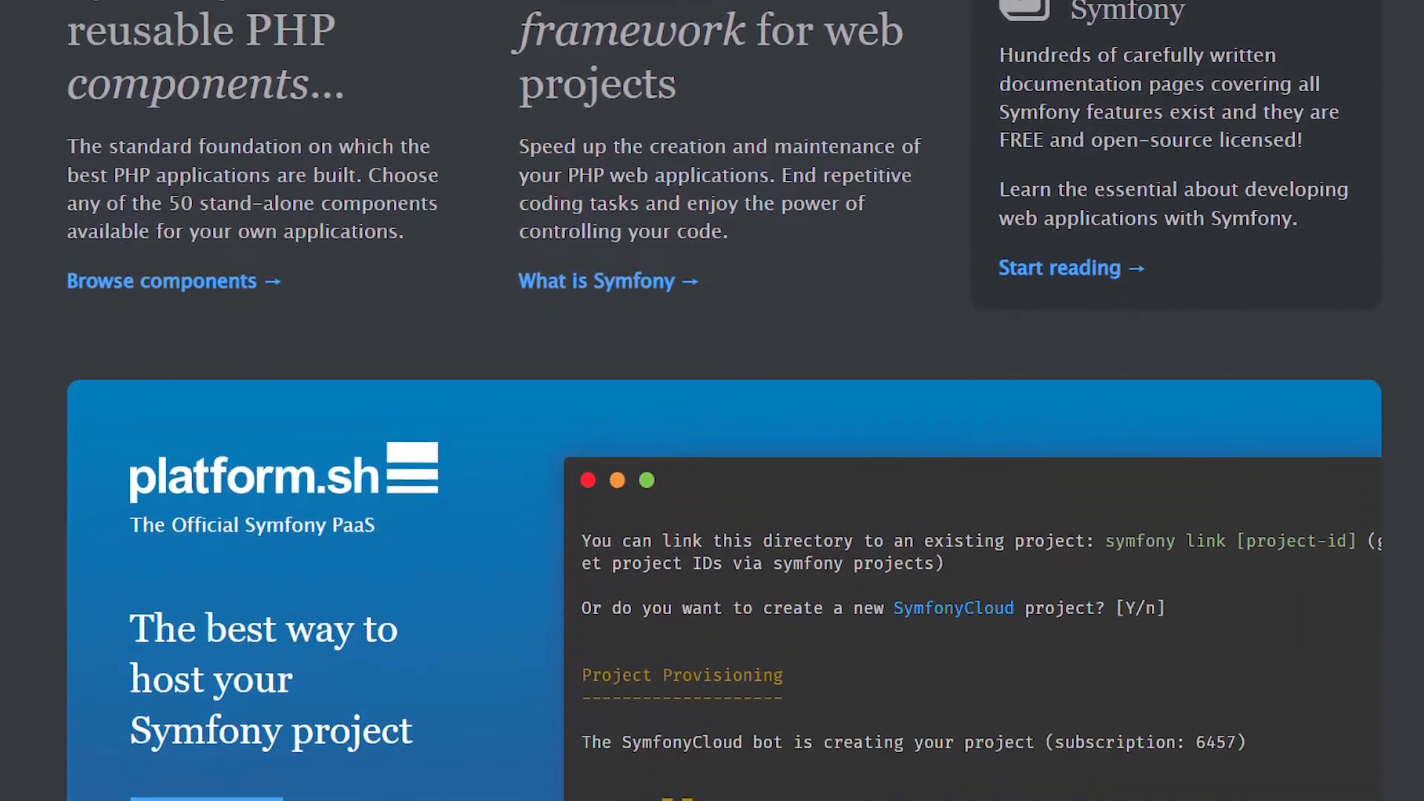
{"action": "scroll", "scroll_direction": "down", "scroll_amount": 3}
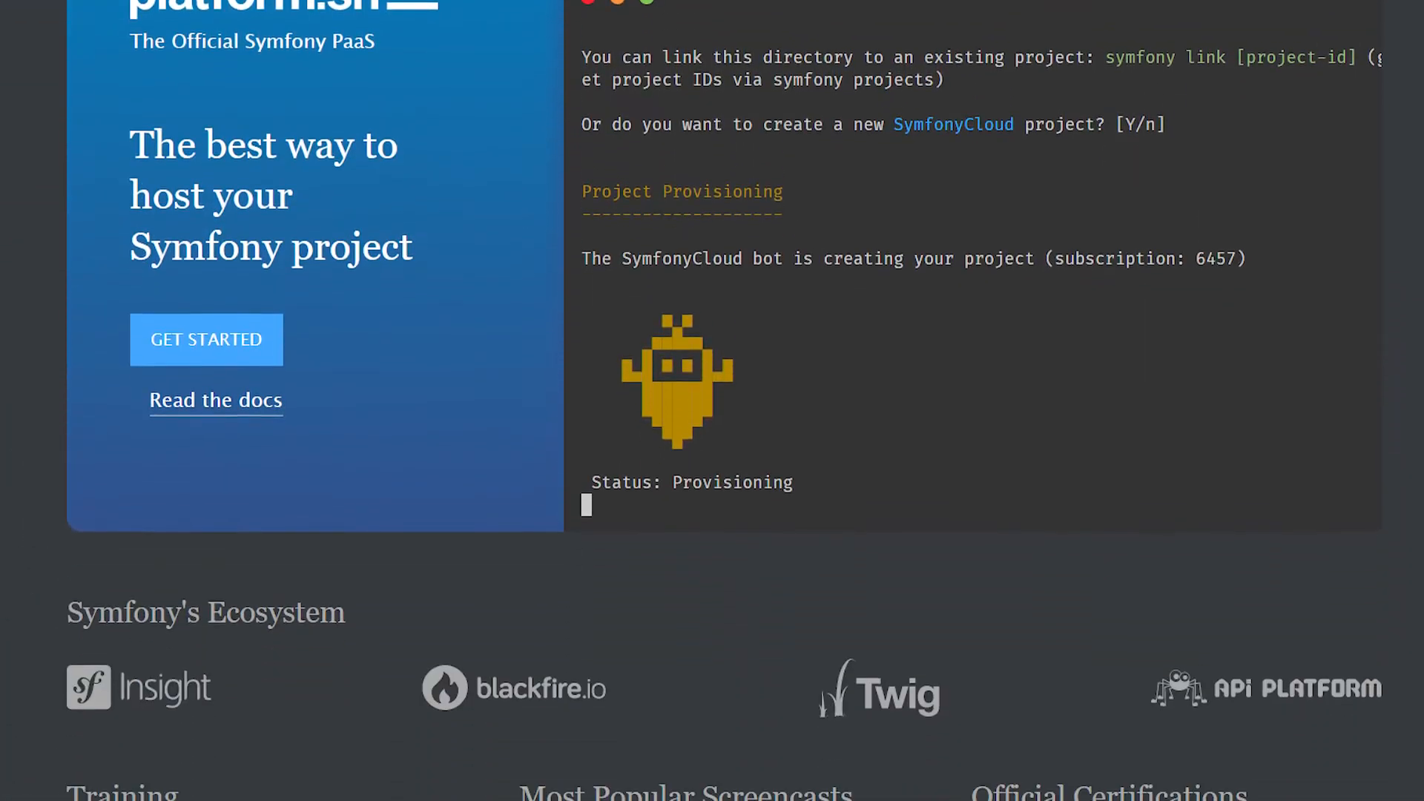
{"action": "scroll", "scroll_direction": "down", "scroll_amount": 3}
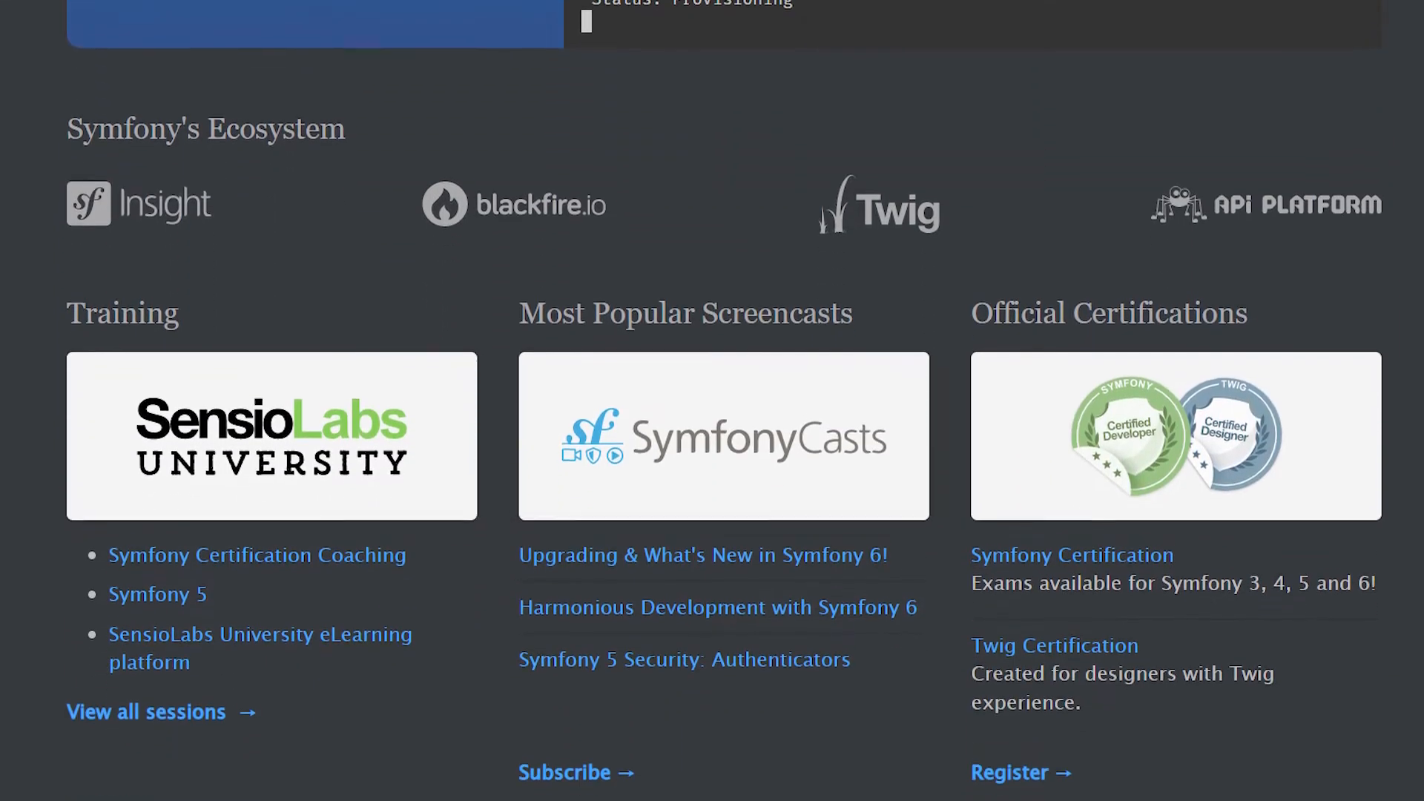
{"action": "scroll", "scroll_direction": "down", "scroll_amount": 3}
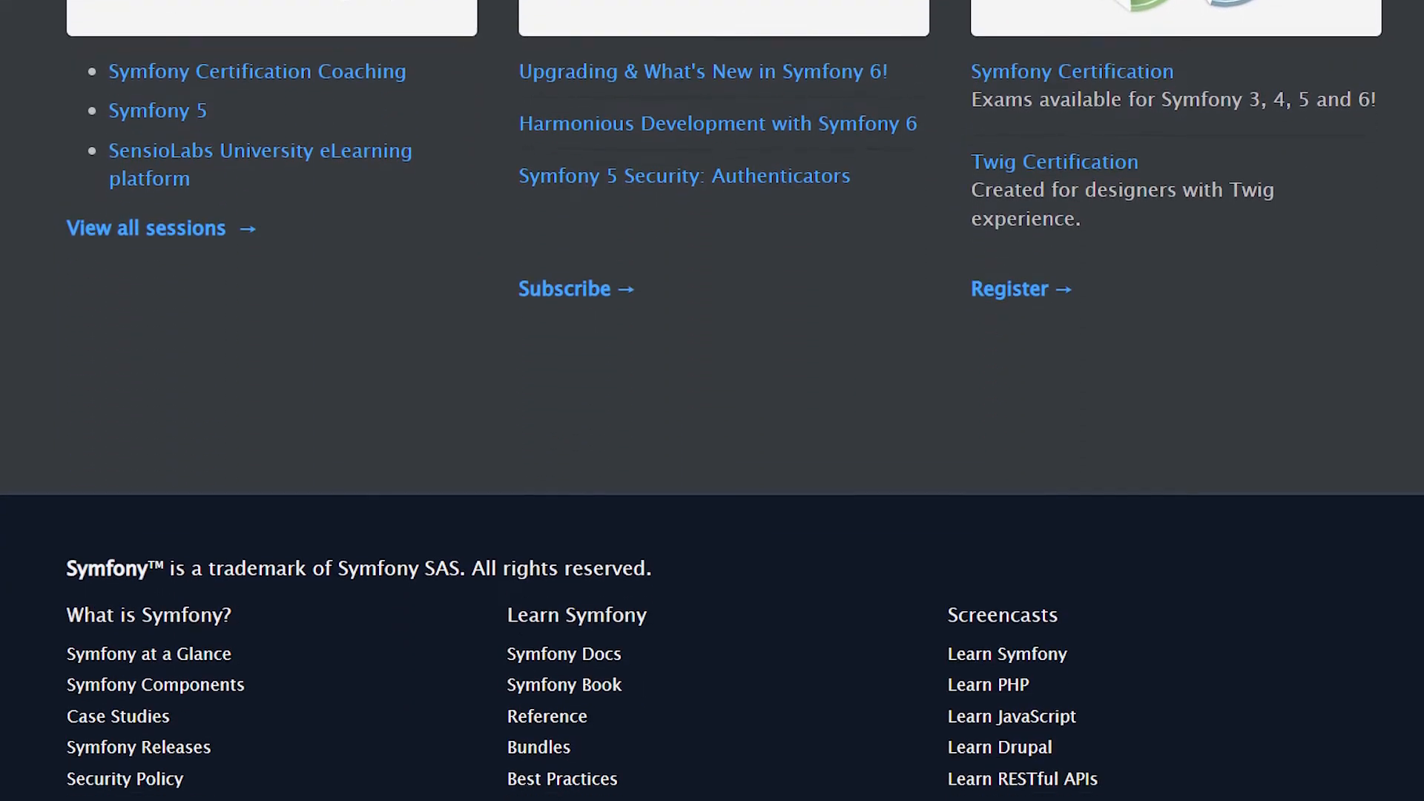
{"action": "scroll", "scroll_direction": "down", "scroll_amount": 3}
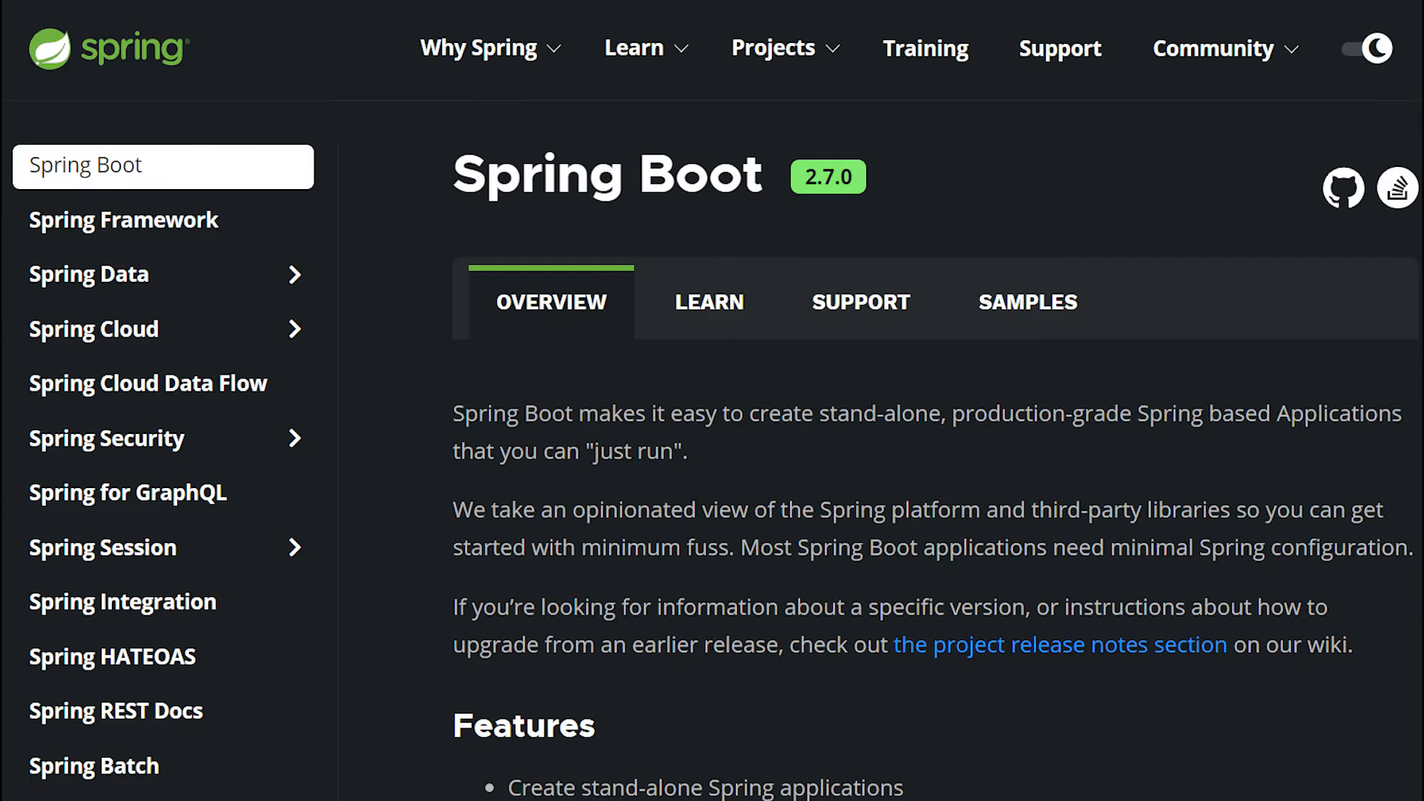
- Scroll the Spring Boot Overview through Features, Getting Started and Talks to the newsletter signup
{"action": "scroll", "scroll_direction": "down", "scroll_amount": 3}
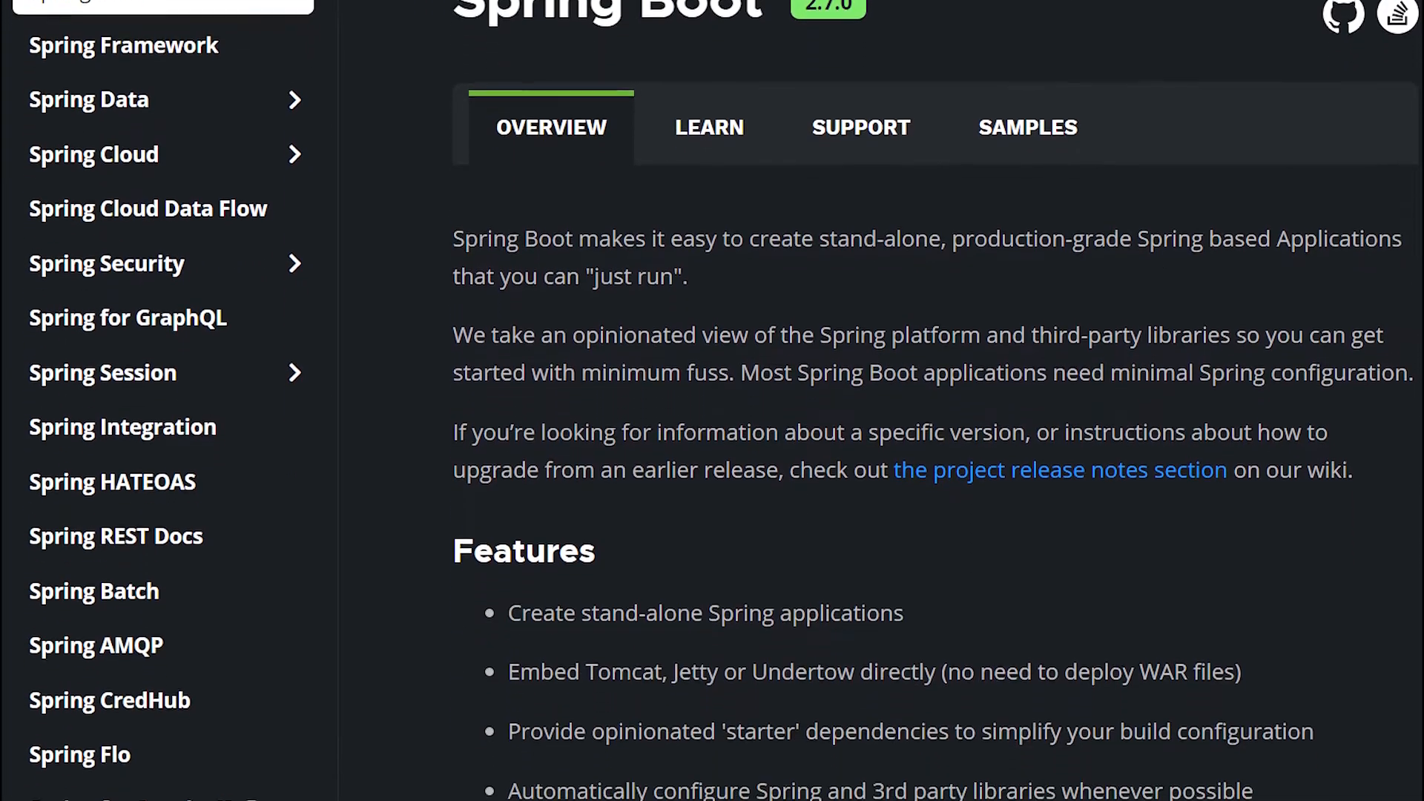
{"action": "scroll", "scroll_direction": "down", "scroll_amount": 3}
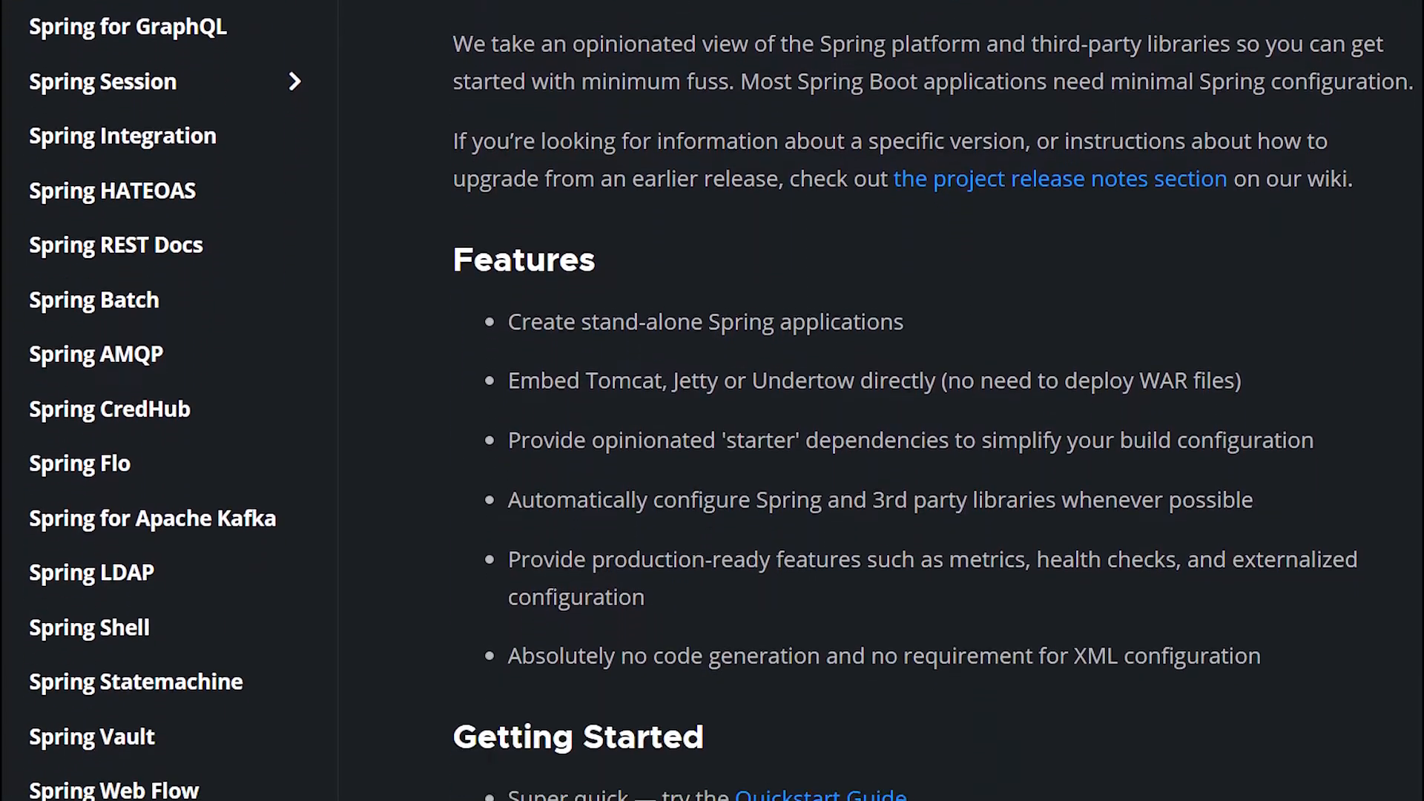
{"action": "scroll", "scroll_direction": "down", "scroll_amount": 3}
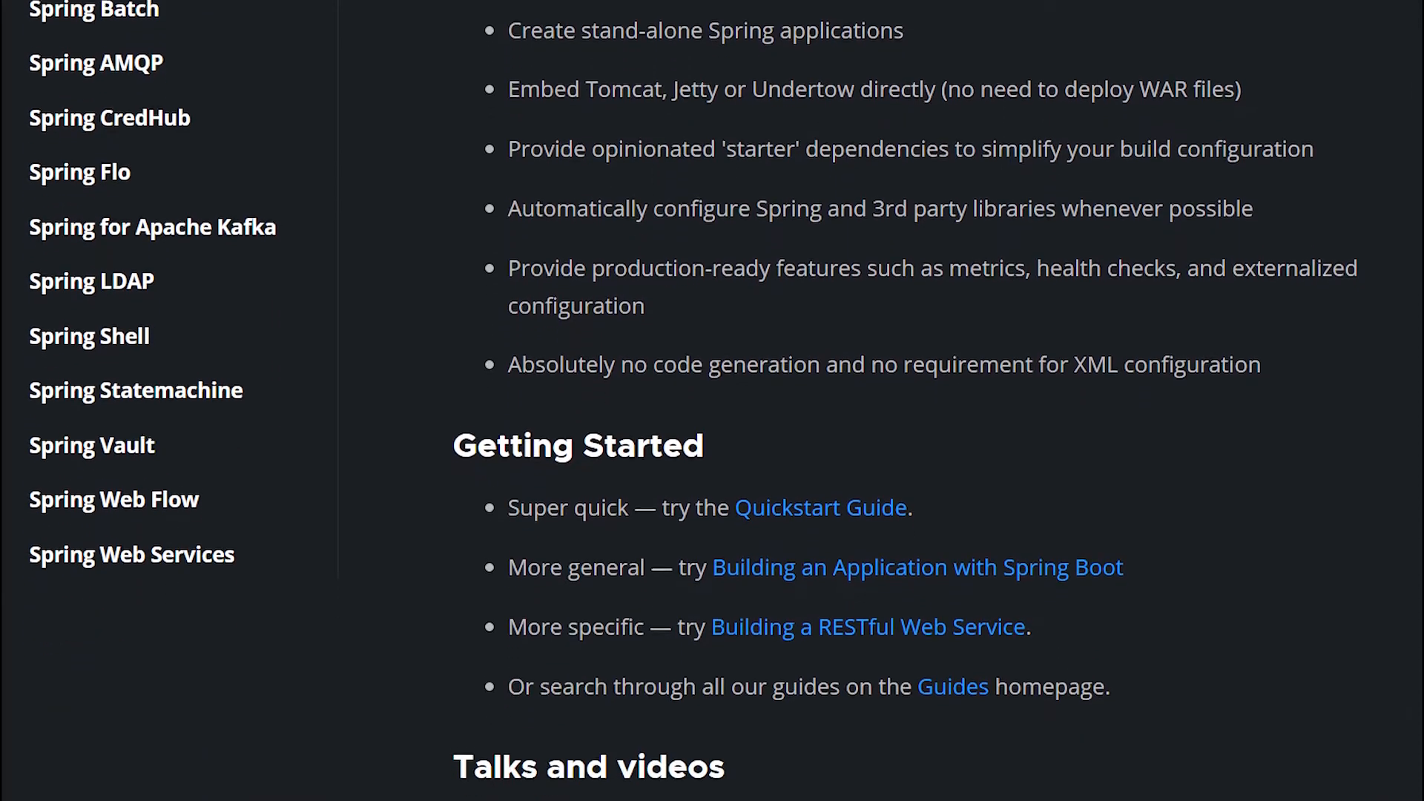
{"action": "scroll", "scroll_direction": "down", "scroll_amount": 3}
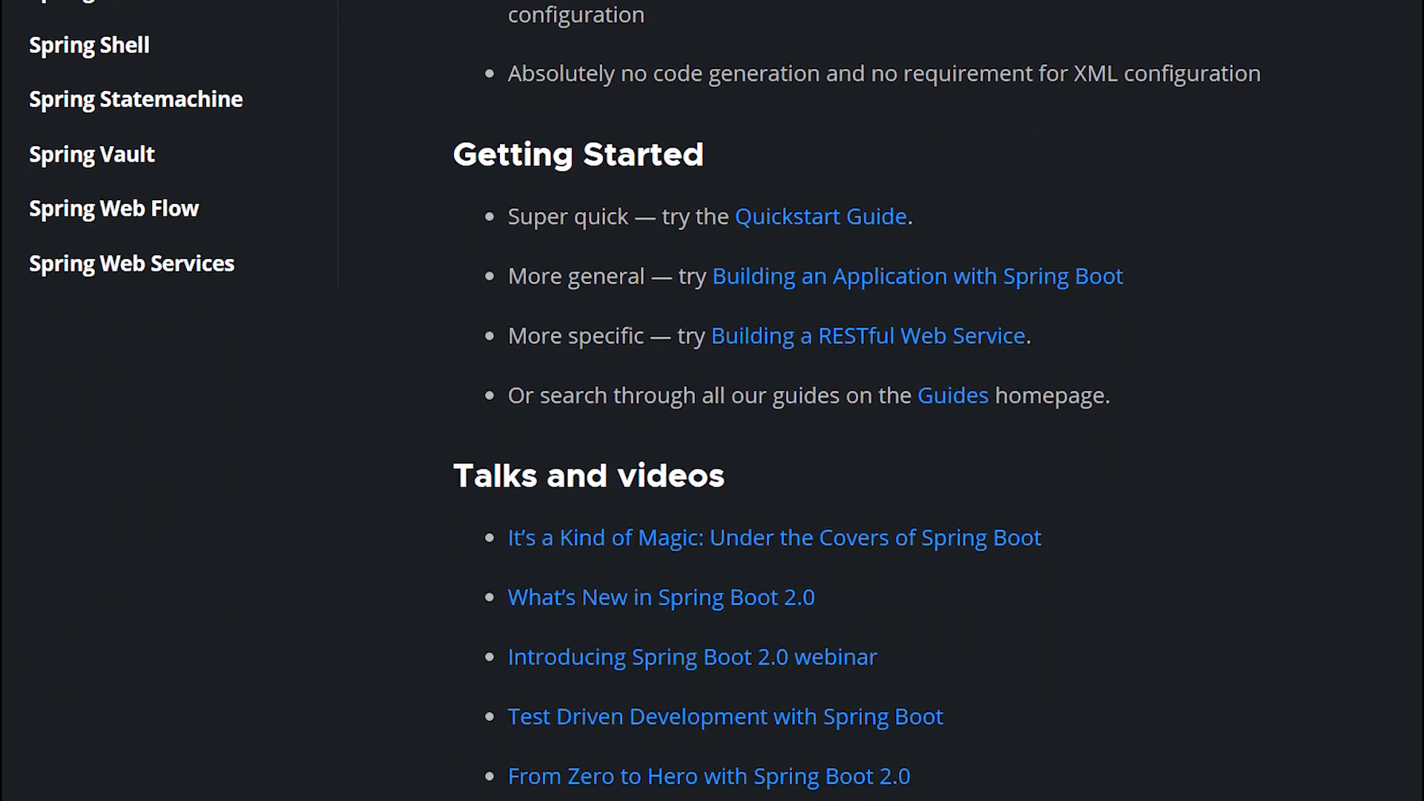
{"action": "scroll", "scroll_direction": "down", "scroll_amount": 3}
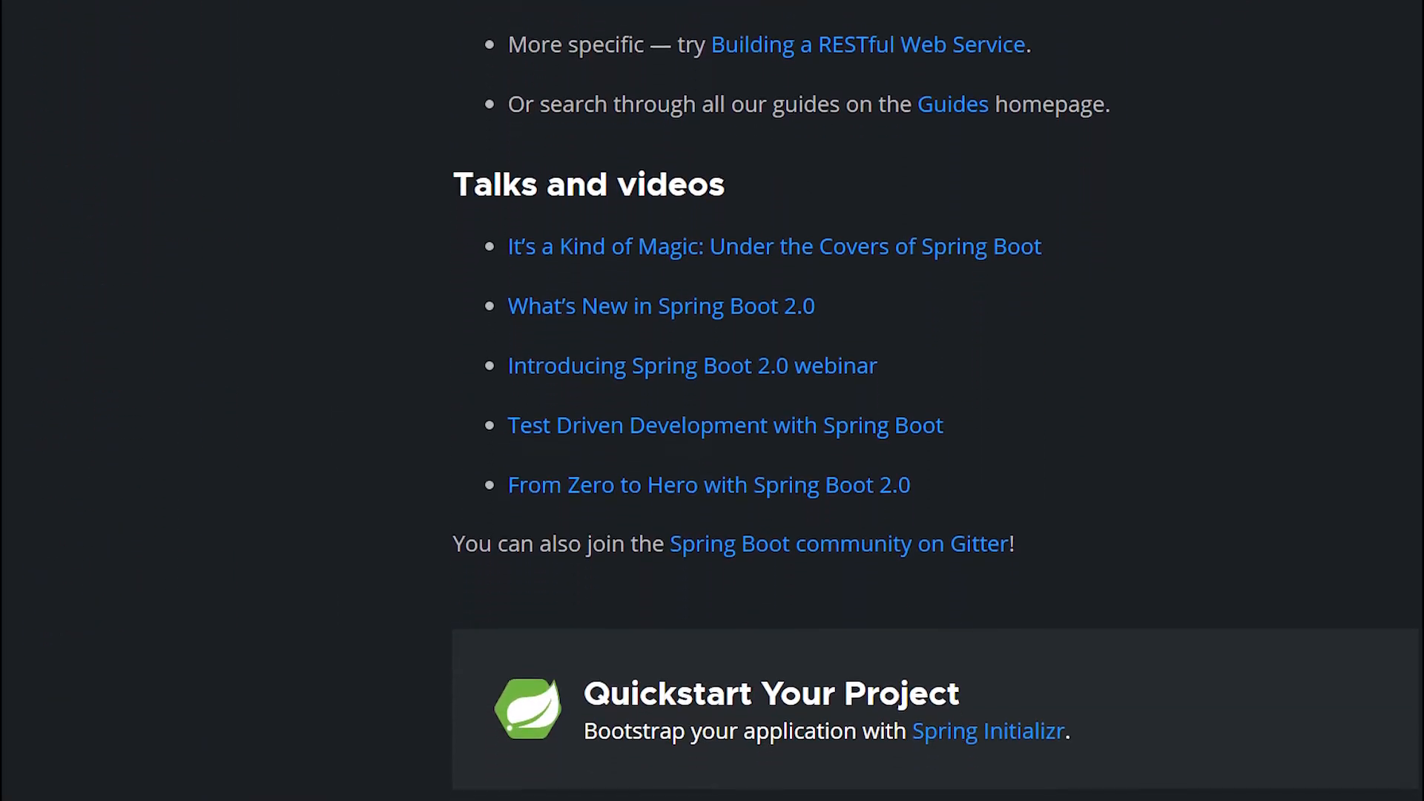
{"action": "scroll", "scroll_direction": "down", "scroll_amount": 3}
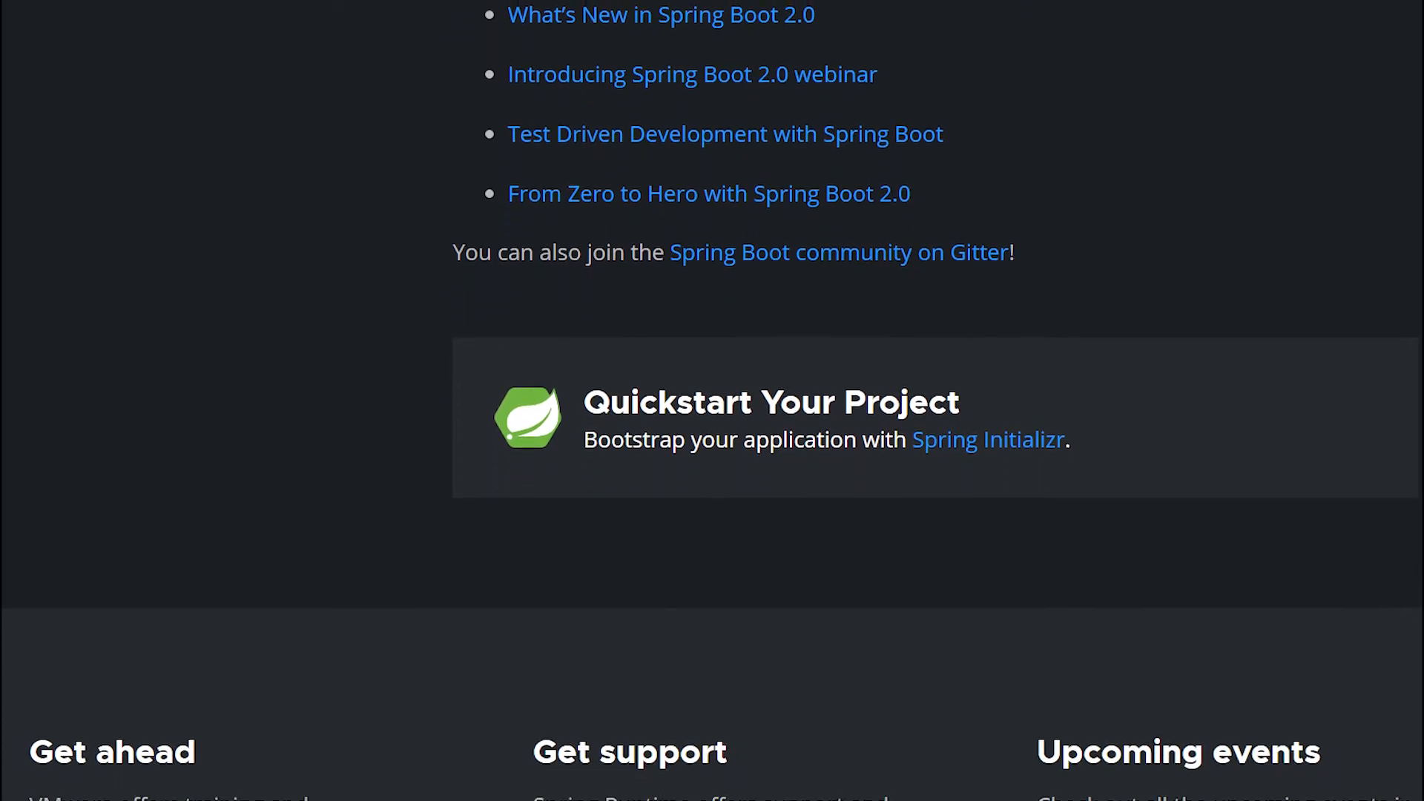
{"action": "scroll", "scroll_direction": "down", "scroll_amount": 3}
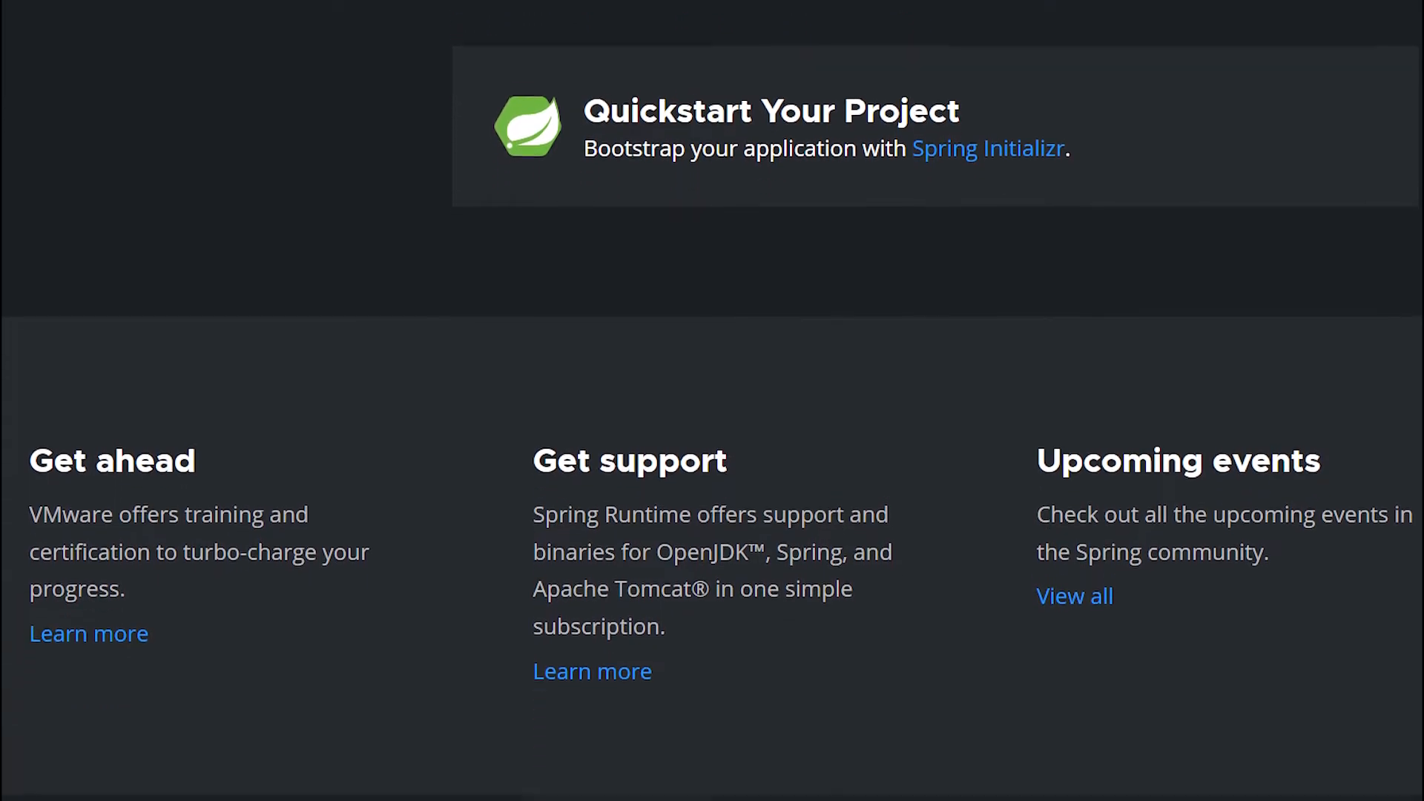
{"action": "scroll", "scroll_direction": "down", "scroll_amount": 3}
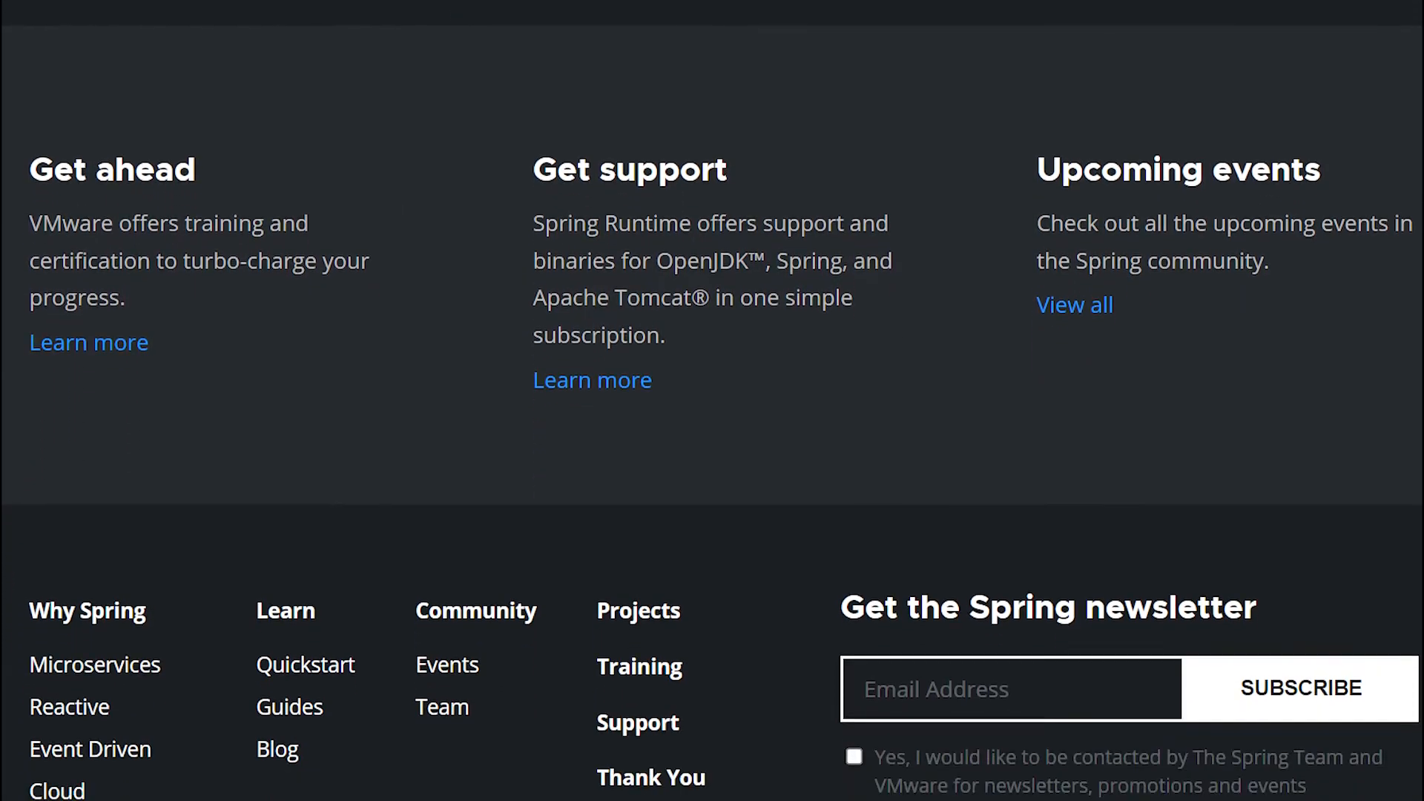
{"action": "scroll", "scroll_direction": "down", "scroll_amount": 3}
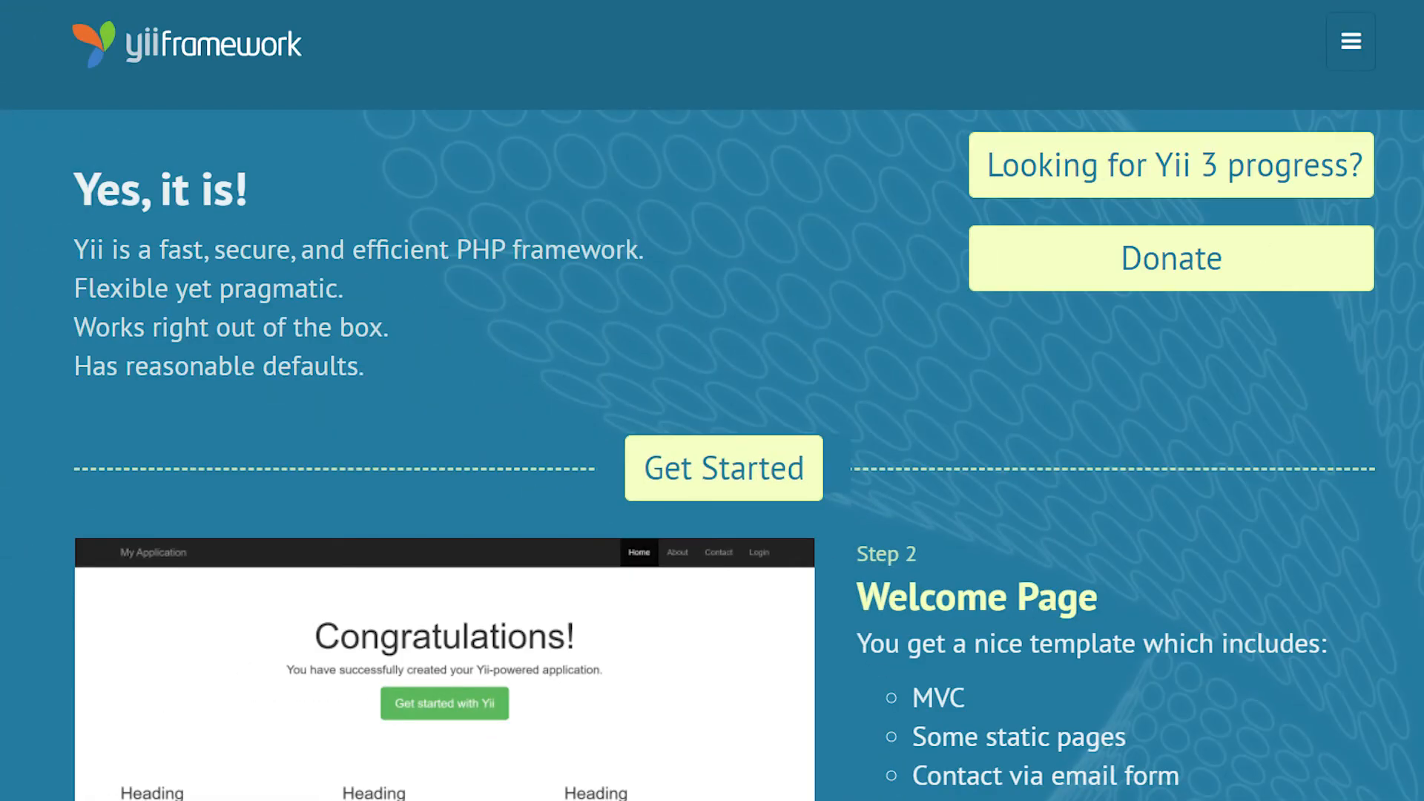
- Scroll the Yii homepage past Latest News and books to Testimonials, Latest Tutorials and Latest Extensions
{"action": "scroll", "scroll_direction": "down", "scroll_amount": 3}
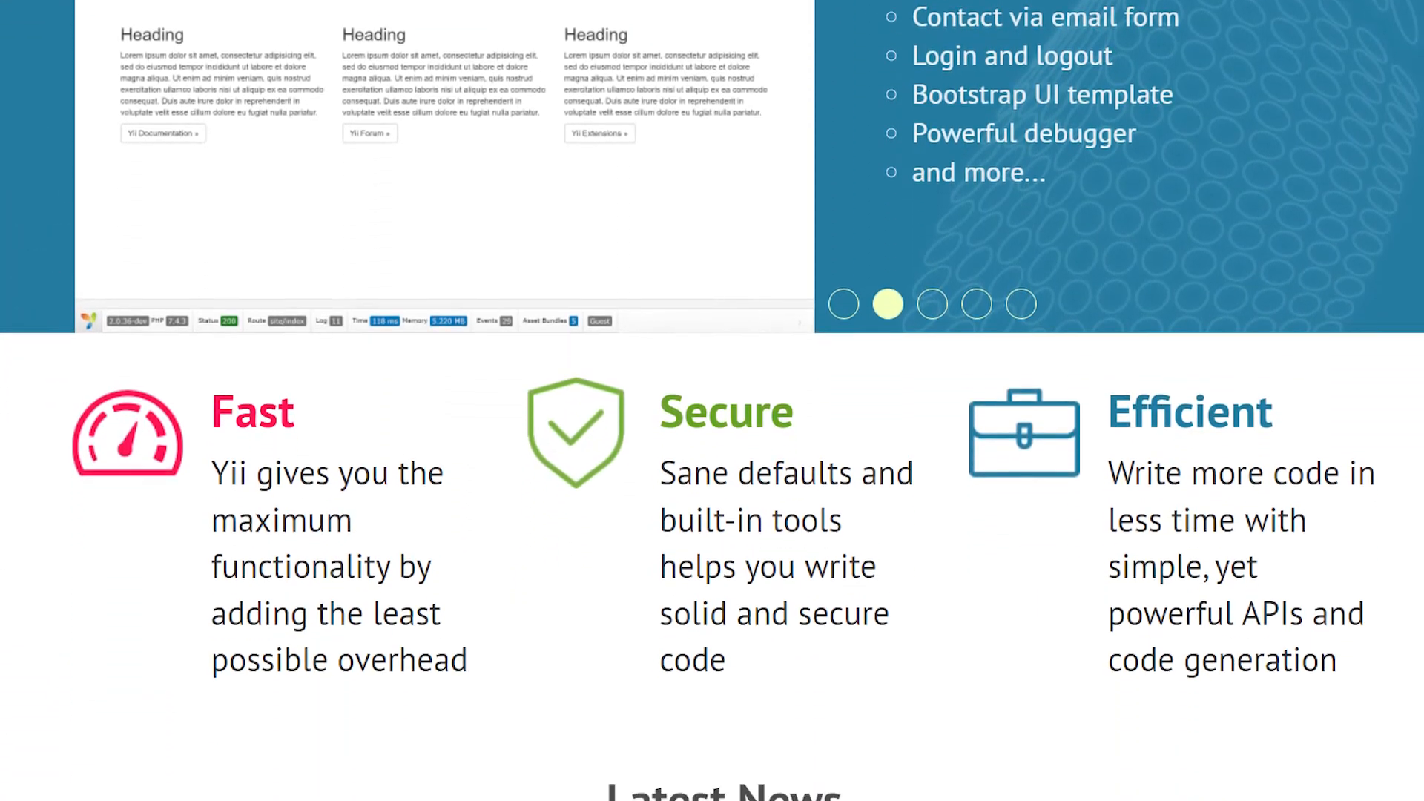
{"action": "scroll", "scroll_direction": "down", "scroll_amount": 3}
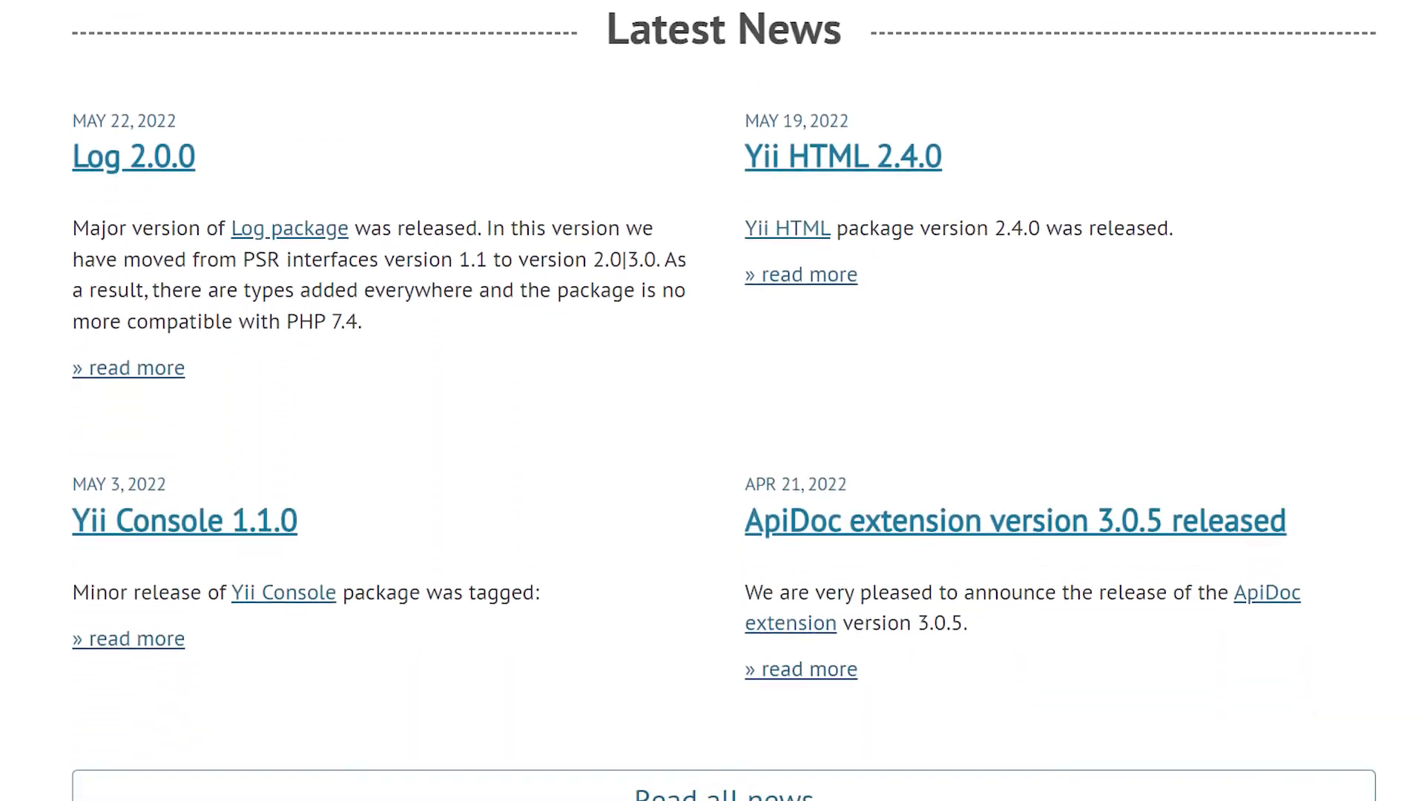
{"action": "scroll", "scroll_direction": "down", "scroll_amount": 3}
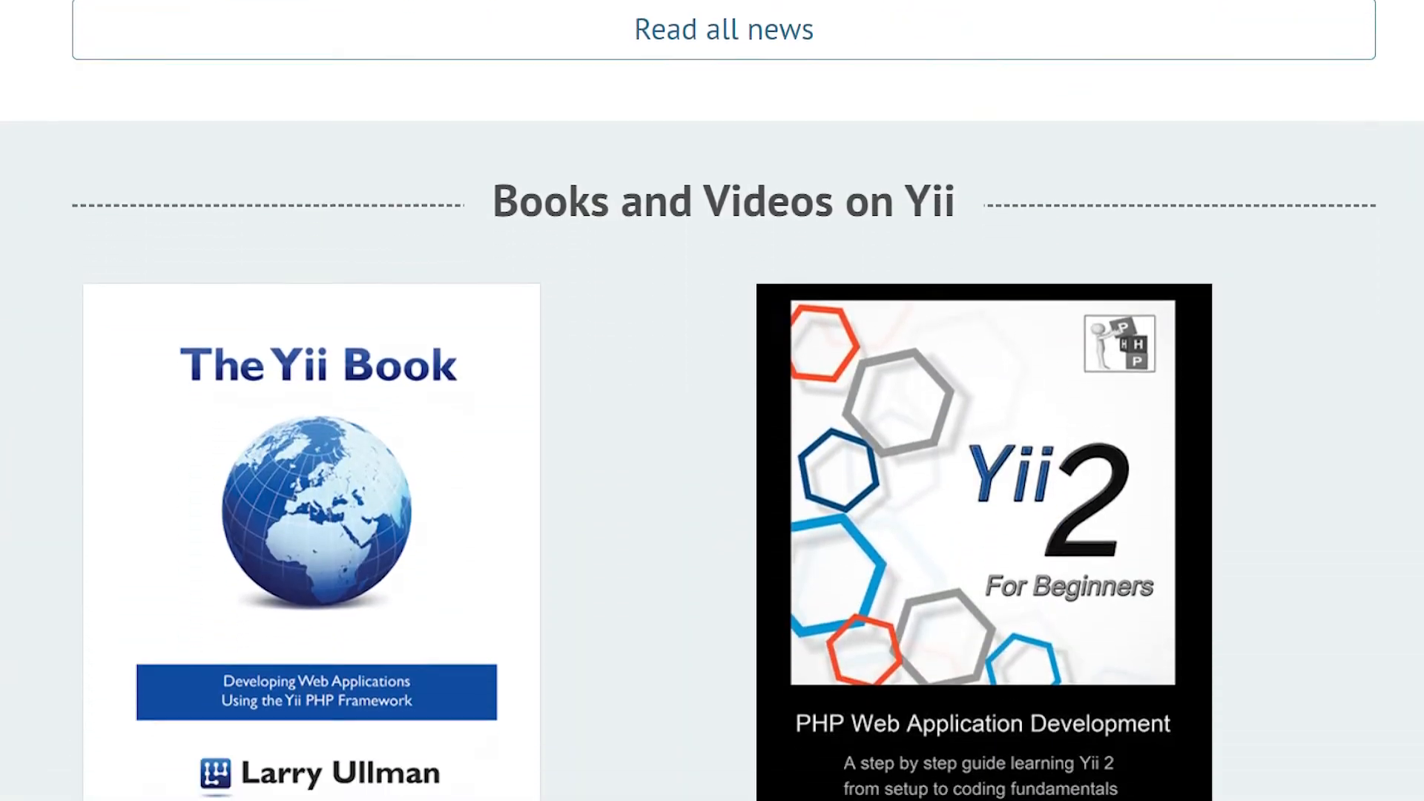
{"action": "scroll", "scroll_direction": "down", "scroll_amount": 3}
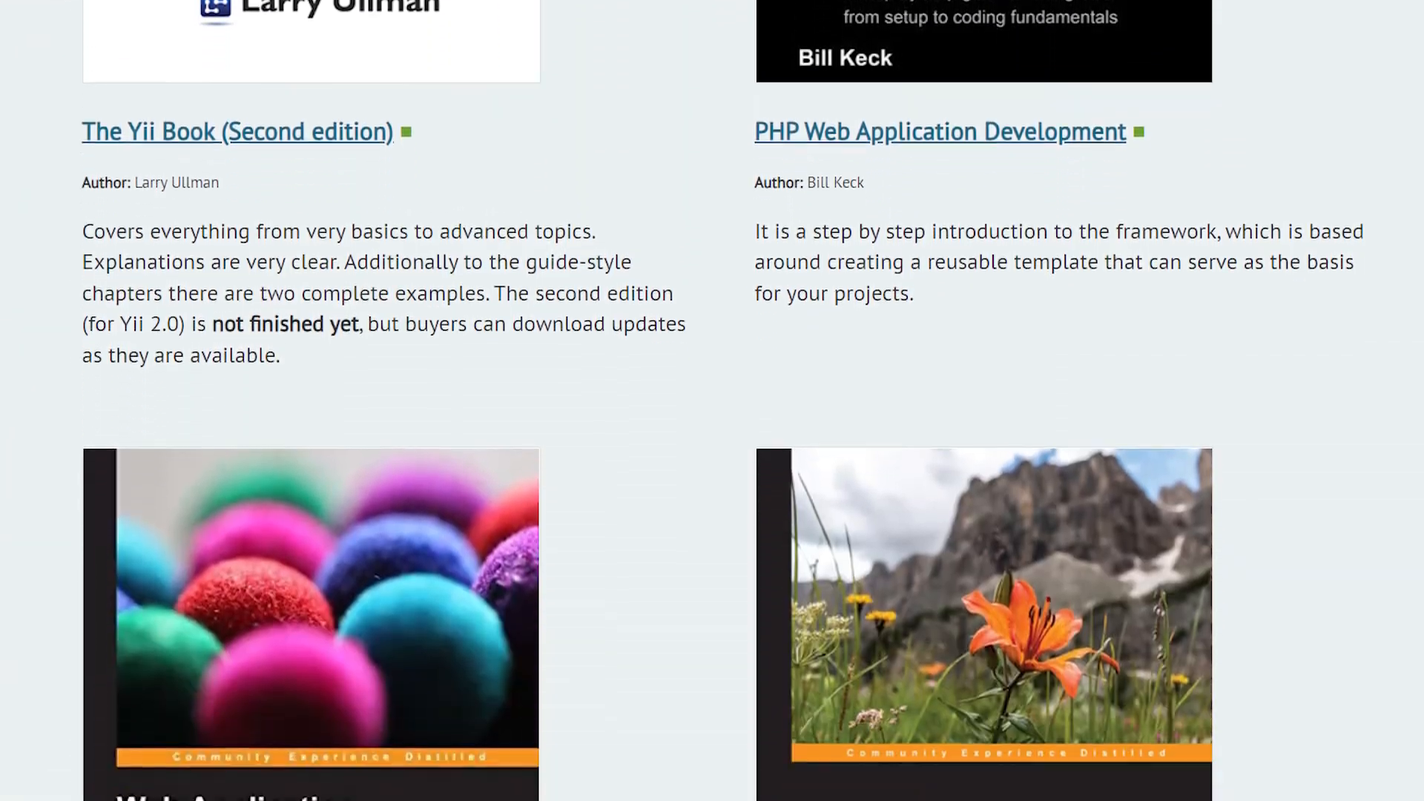
{"action": "scroll", "scroll_direction": "down", "scroll_amount": 3}
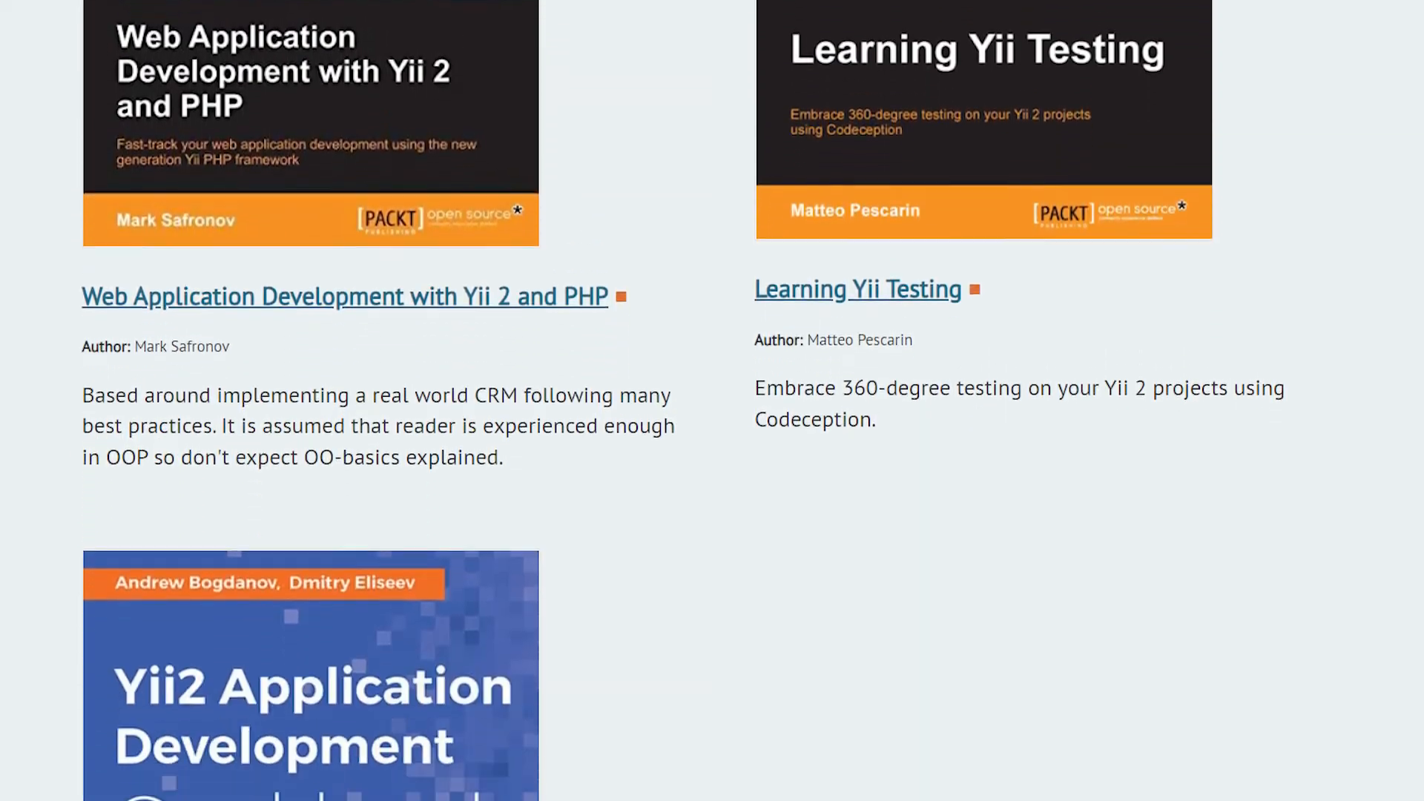
{"action": "scroll", "scroll_direction": "down", "scroll_amount": 3}
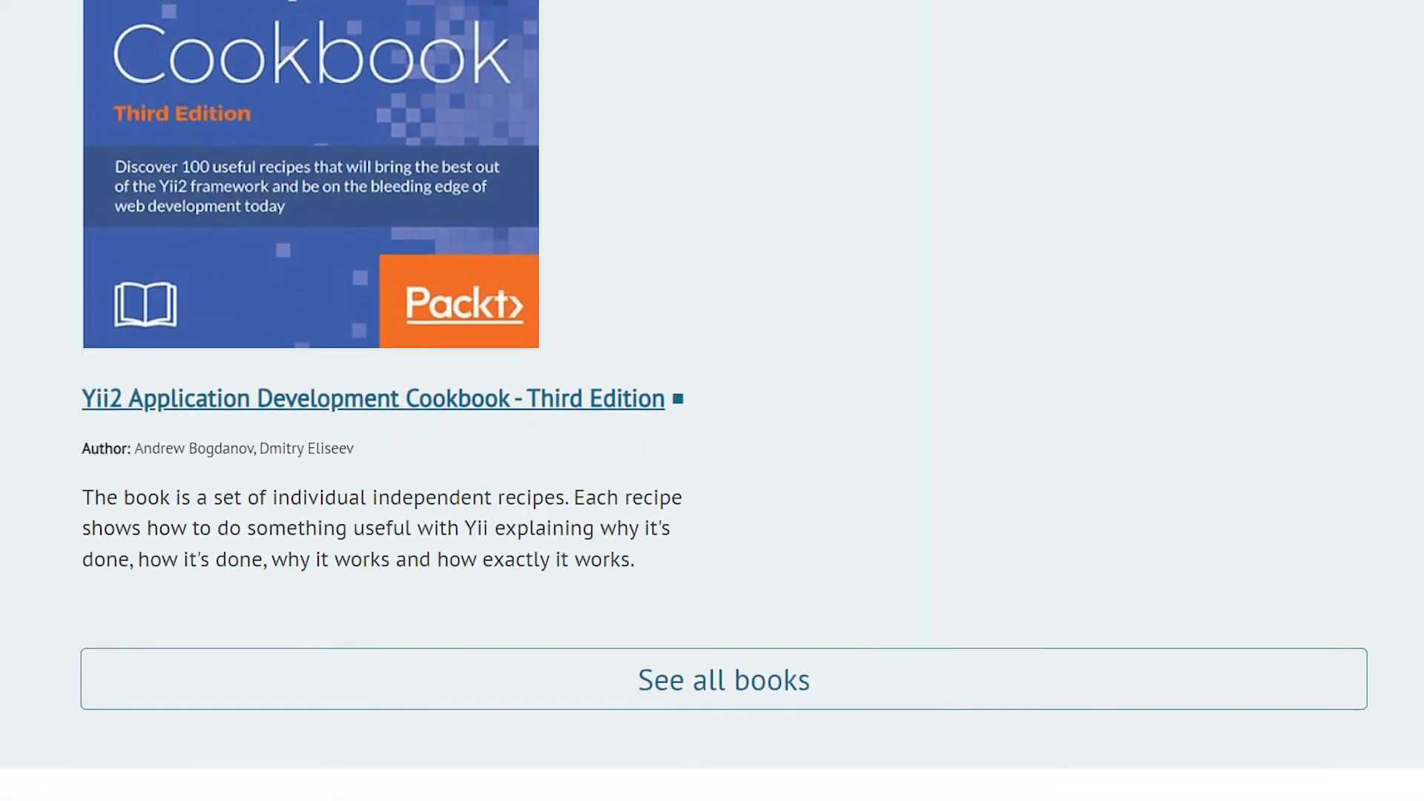
{"action": "scroll", "scroll_direction": "down", "scroll_amount": 3}
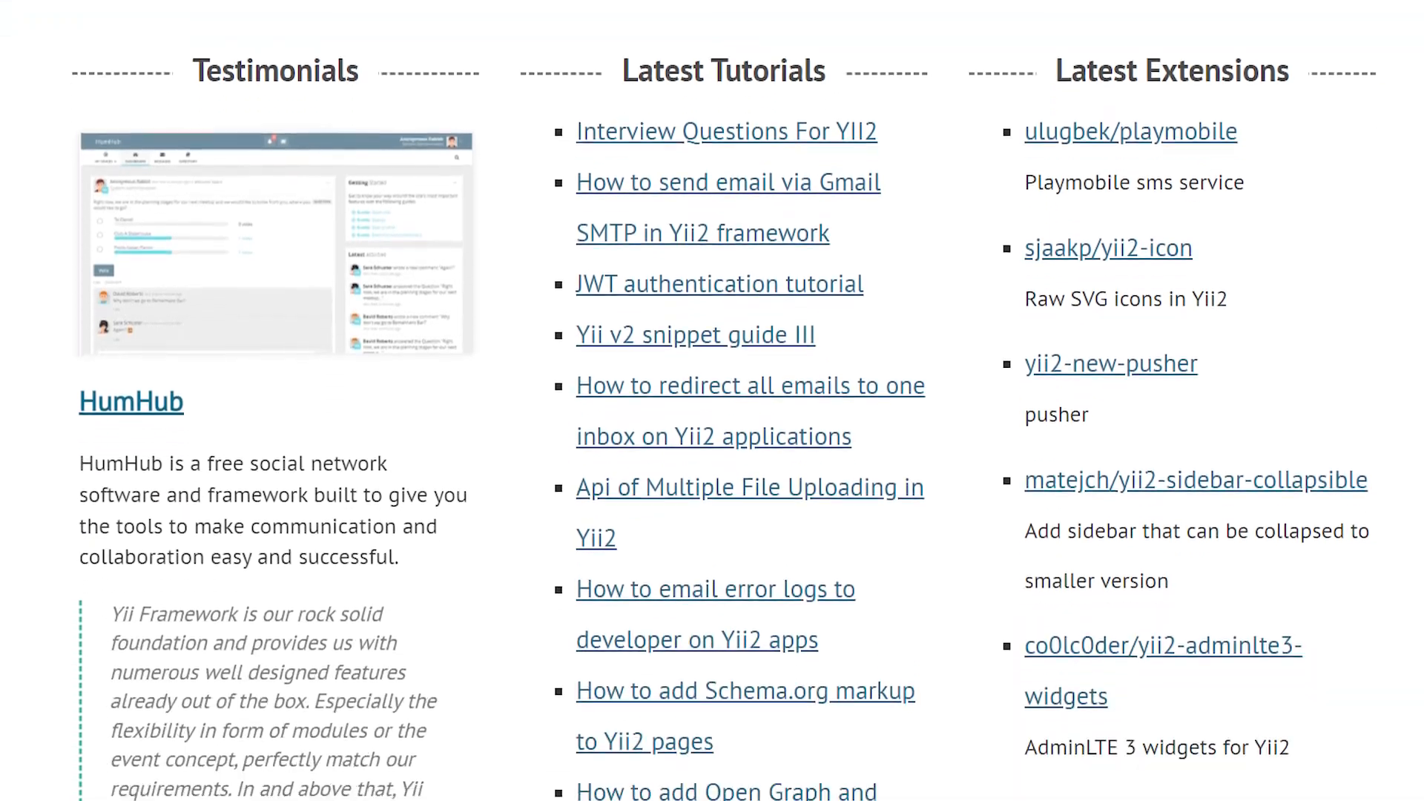